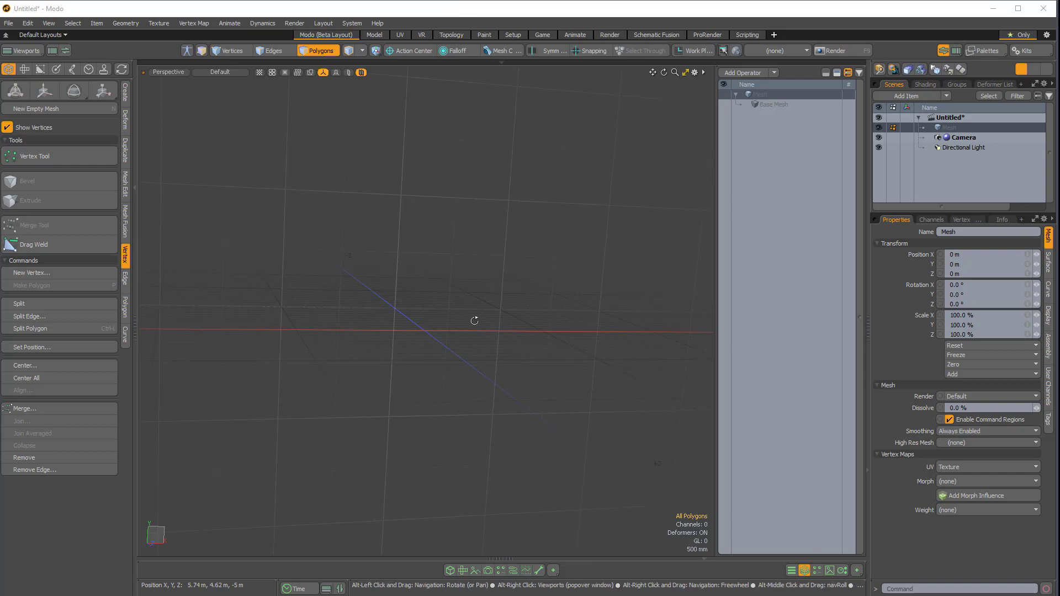
# - Orbit the empty scene, then bring up the viewport's preset view choices
pyautogui.moveTo(474, 320); pyautogui.dragTo(479, 301)
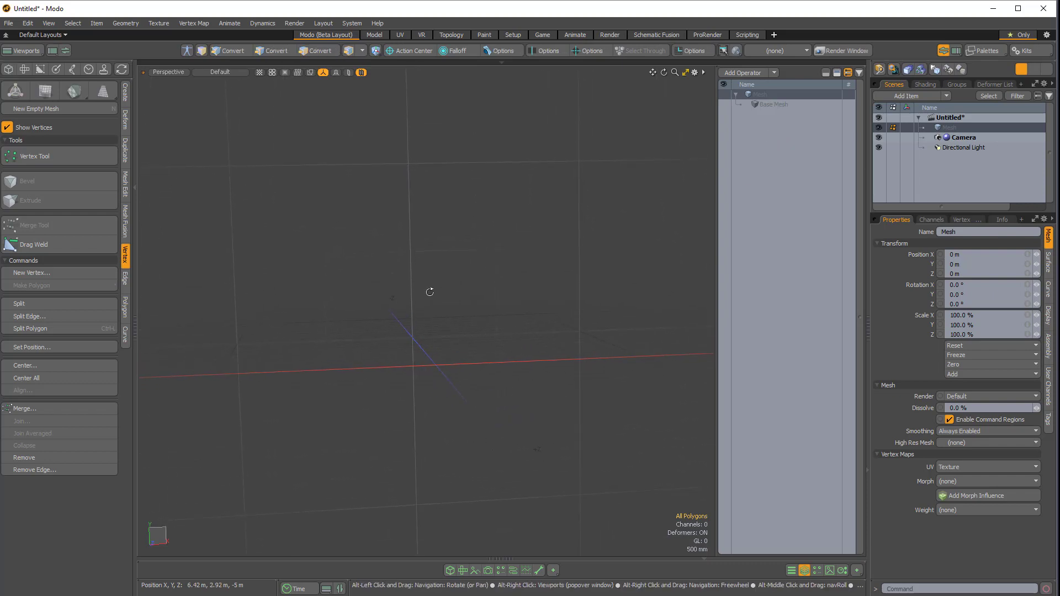
pyautogui.click(319, 51)
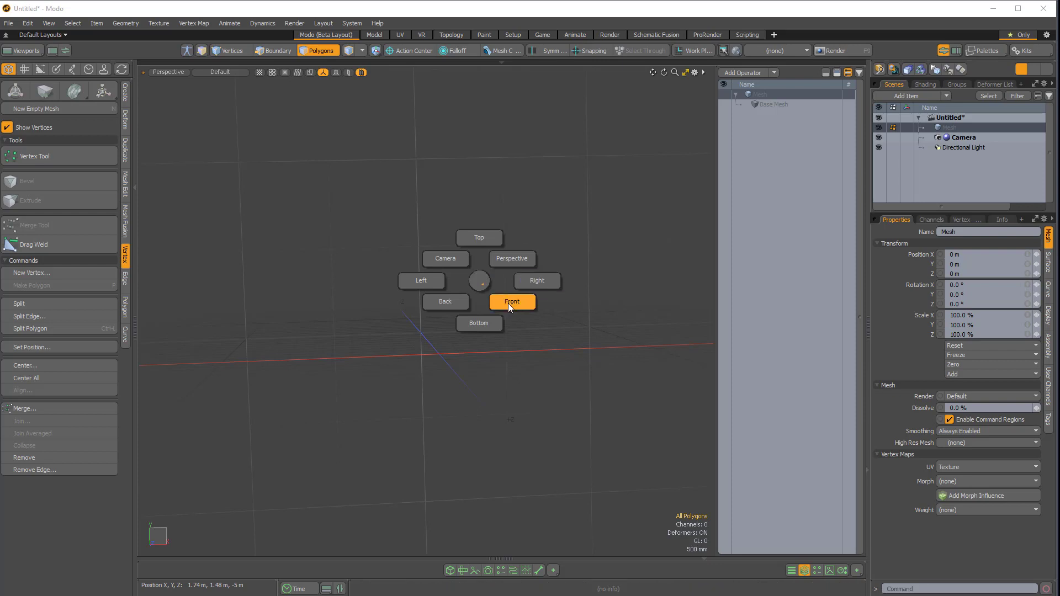
# - In the front view, draw a B-spline curve shaped as the right half of a heart
pyautogui.click(512, 302)
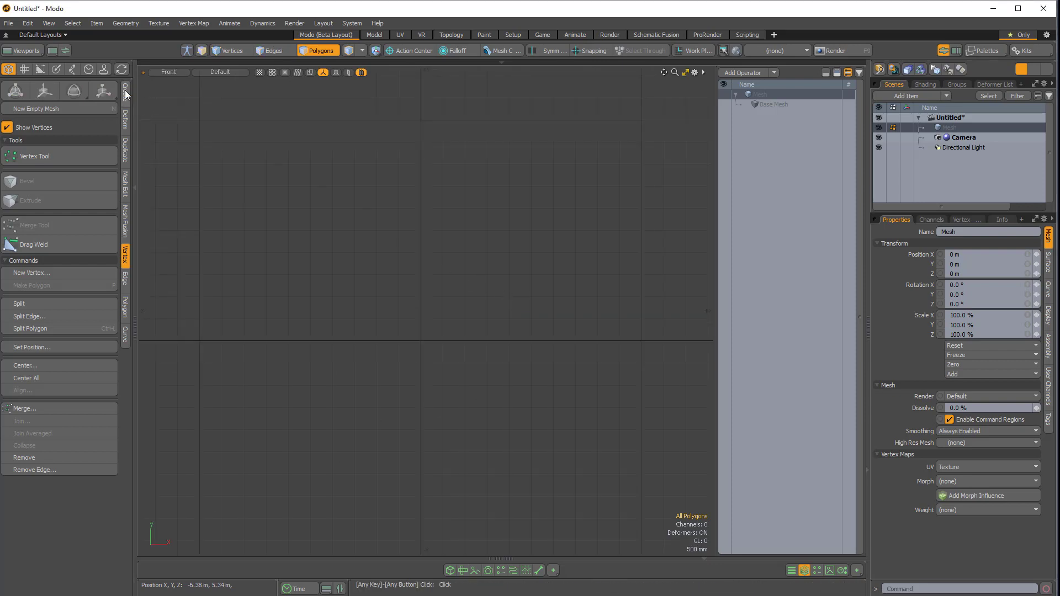
pyautogui.click(125, 91)
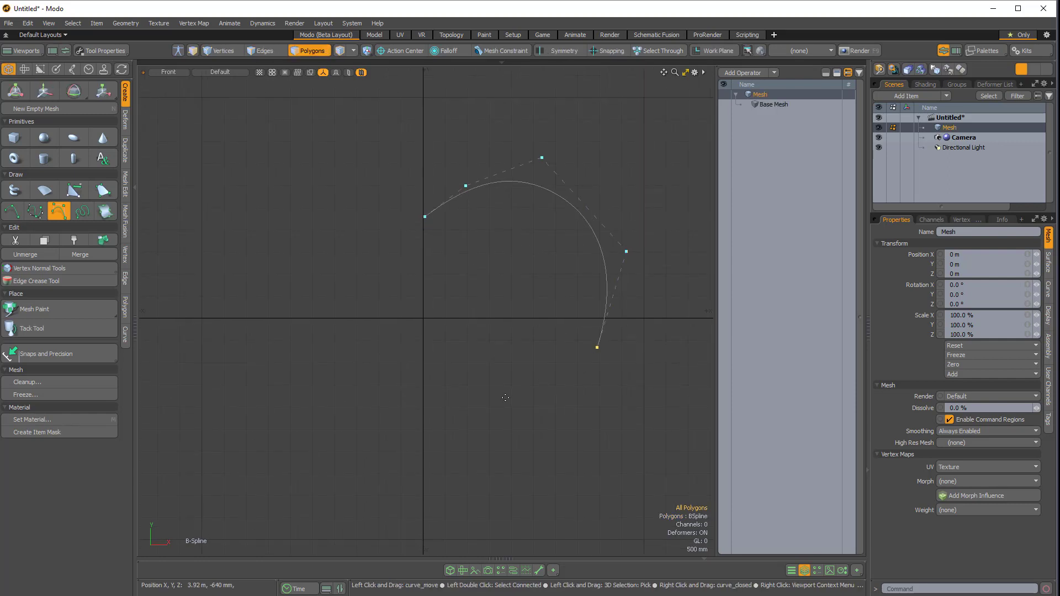
pyautogui.moveTo(596, 347); pyautogui.dragTo(440, 456)
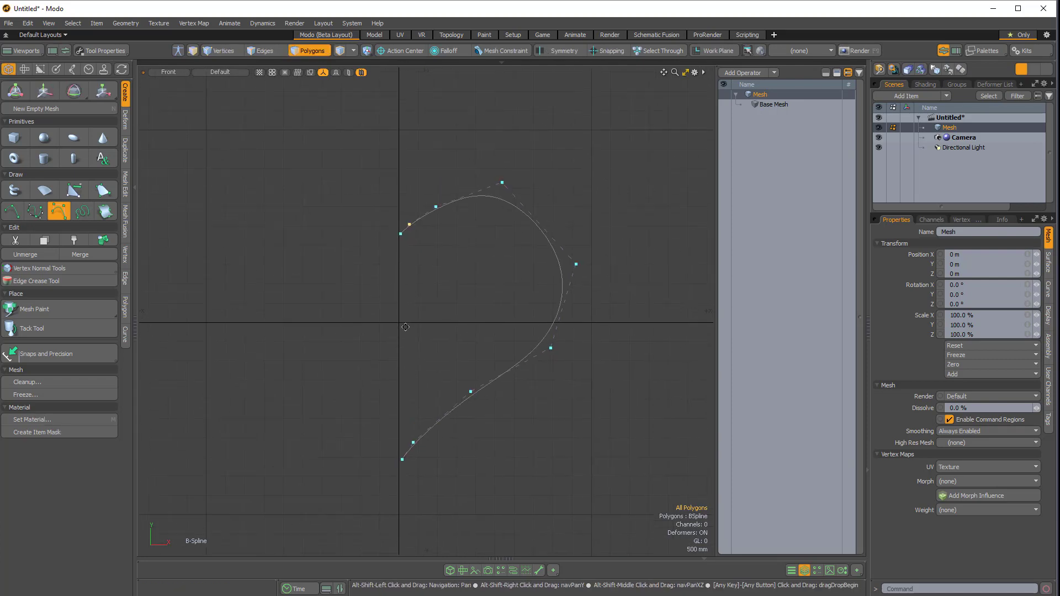
# - In Vertices mode, set the top endpoint's position to X 0 via Vertex > Set Position
pyautogui.click(221, 50)
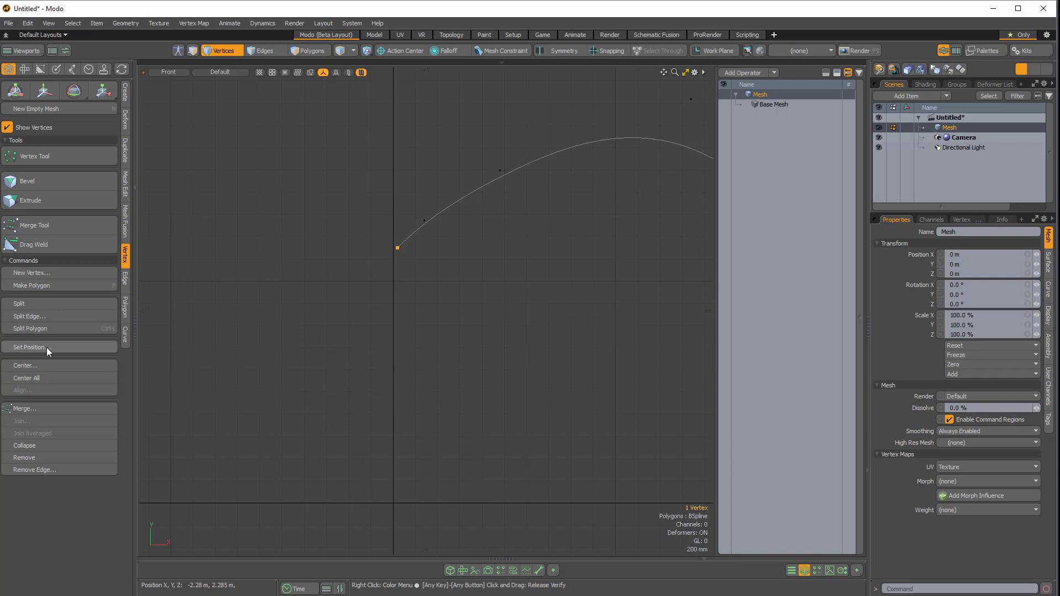
pyautogui.click(30, 346)
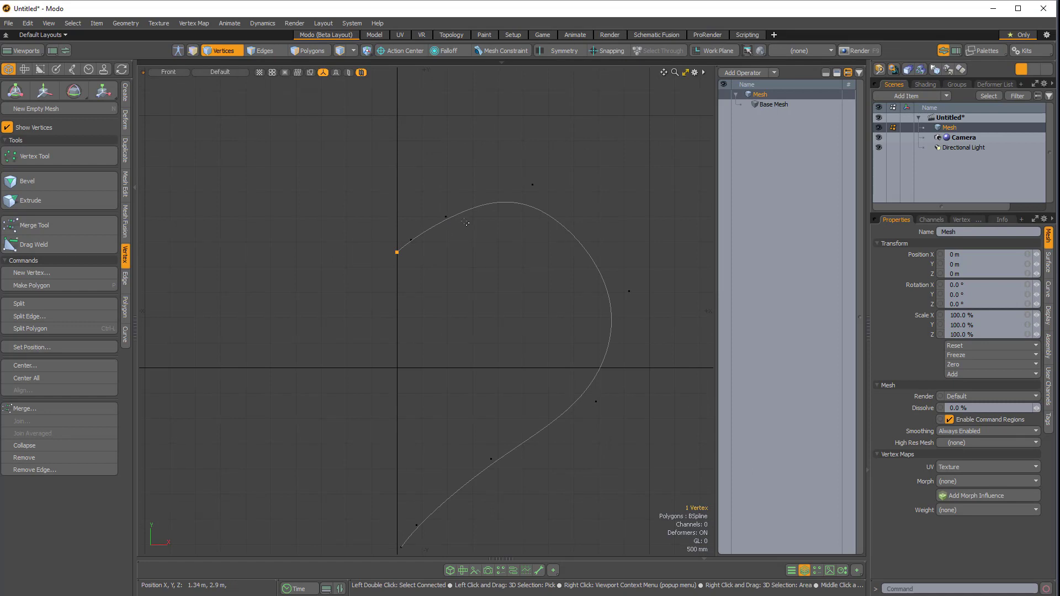
# - Select the half-heart curve in Polygons mode and mirror it across the X axis at the origin
pyautogui.click(310, 50)
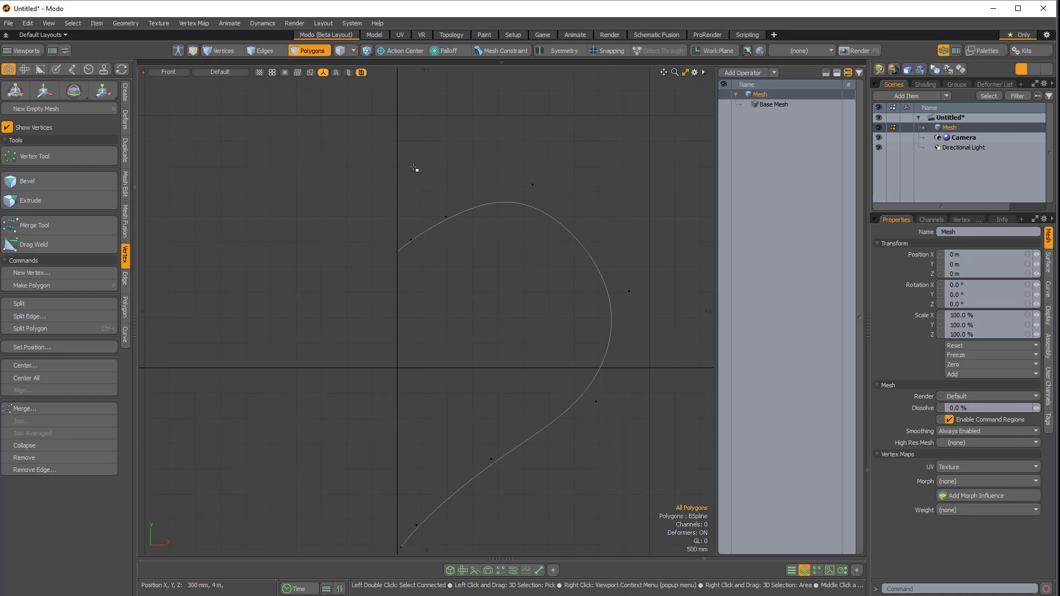
pyautogui.click(581, 306)
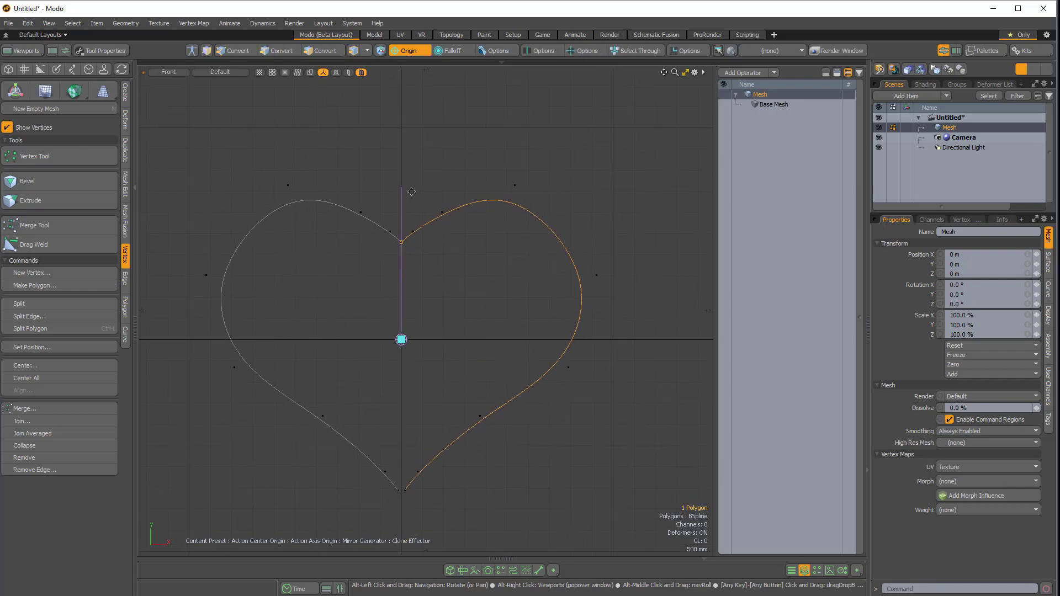
pyautogui.click(323, 50)
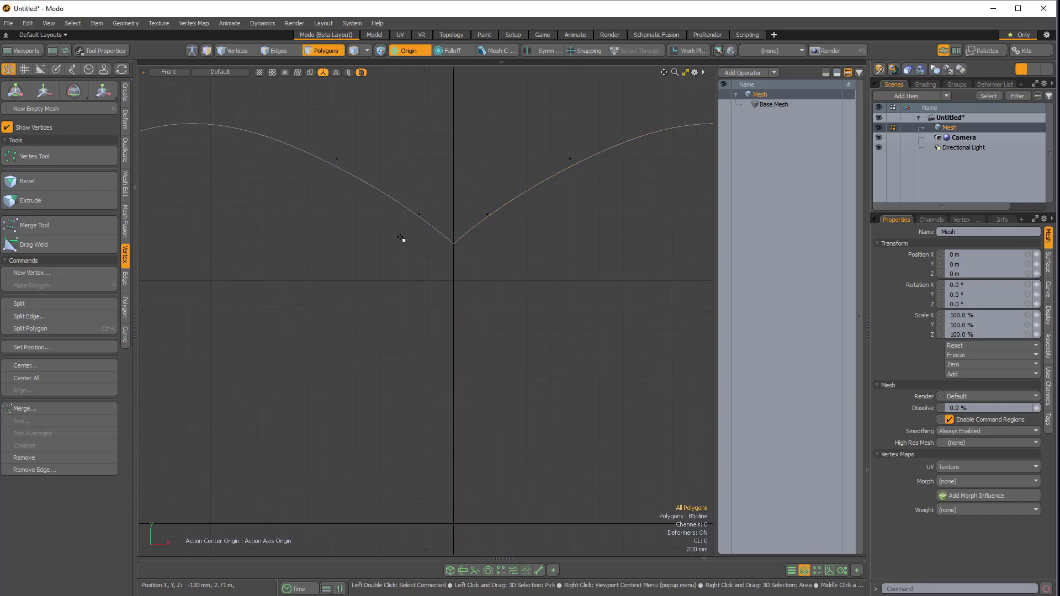
pyautogui.click(236, 50)
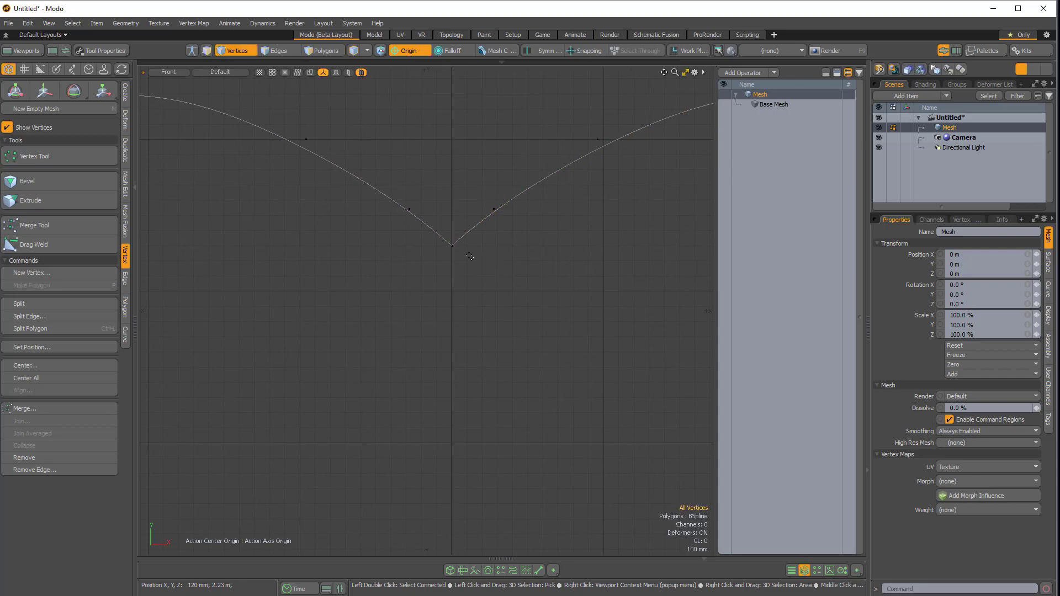
pyautogui.click(451, 244)
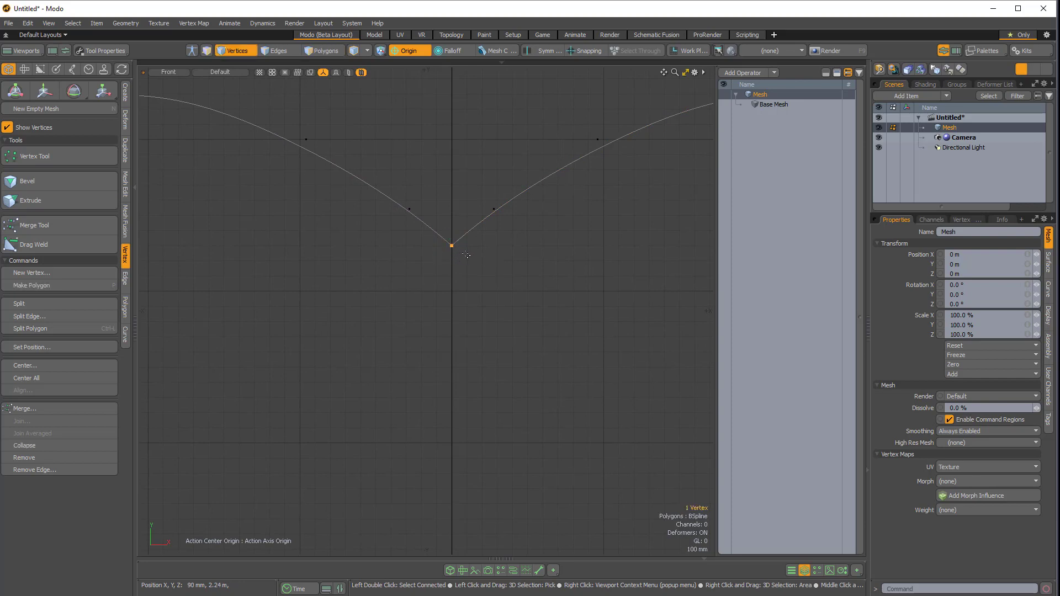
pyautogui.click(322, 50)
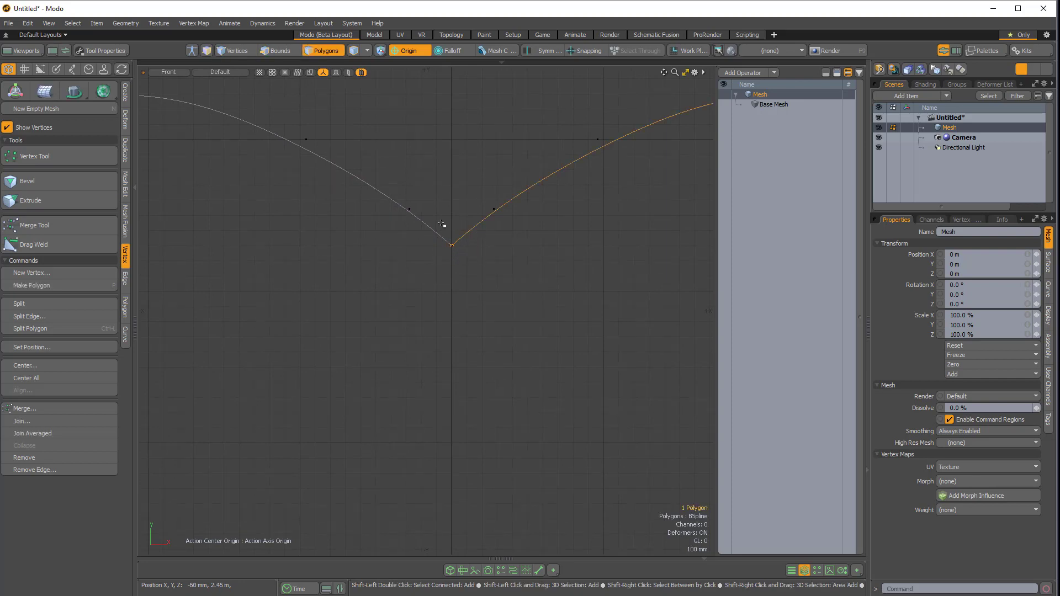
pyautogui.click(236, 51)
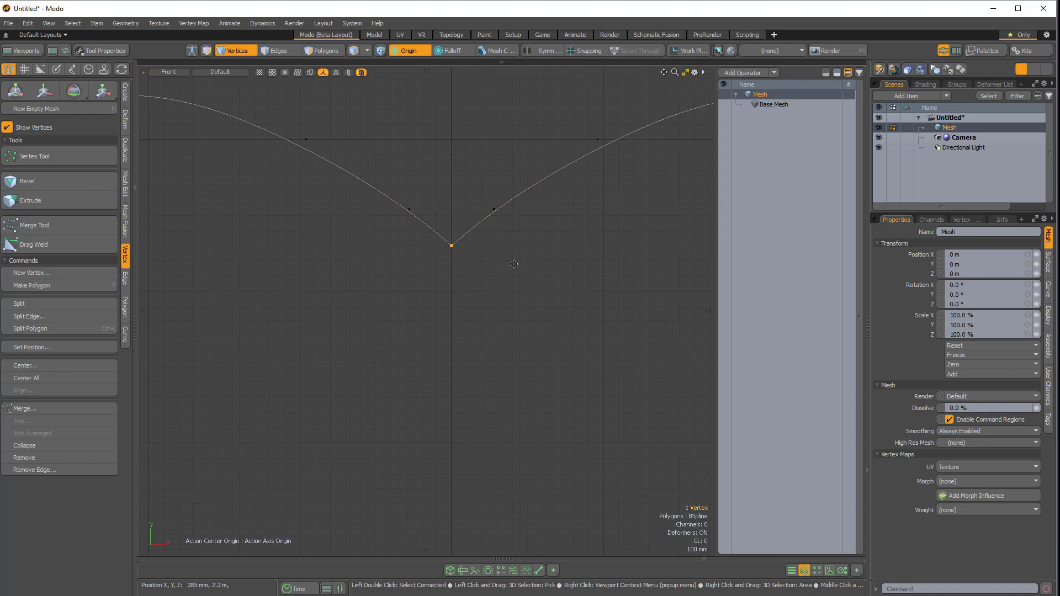
pyautogui.scroll(-3)
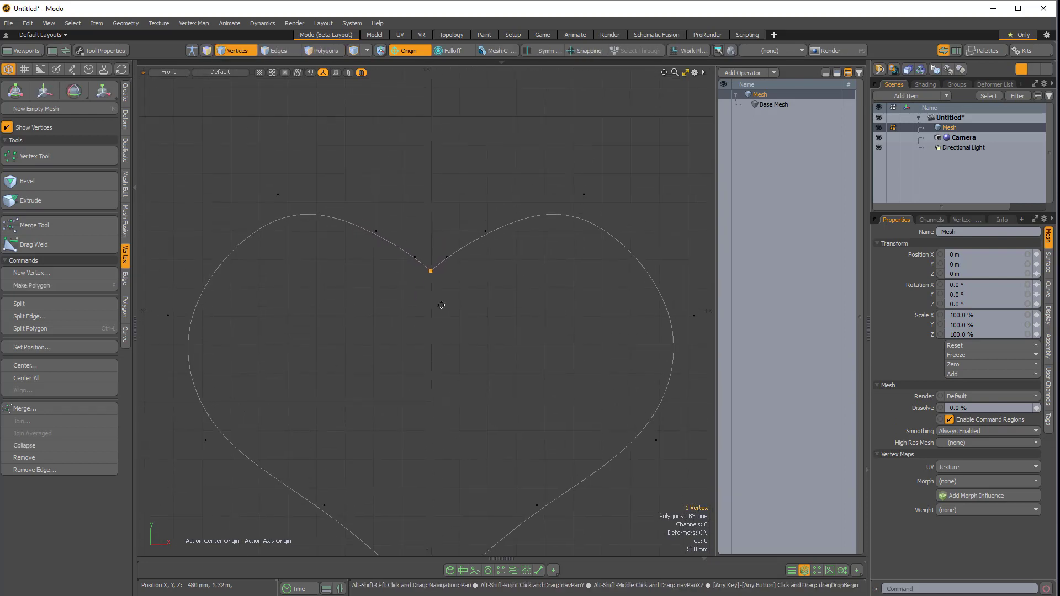
pyautogui.scroll(-3)
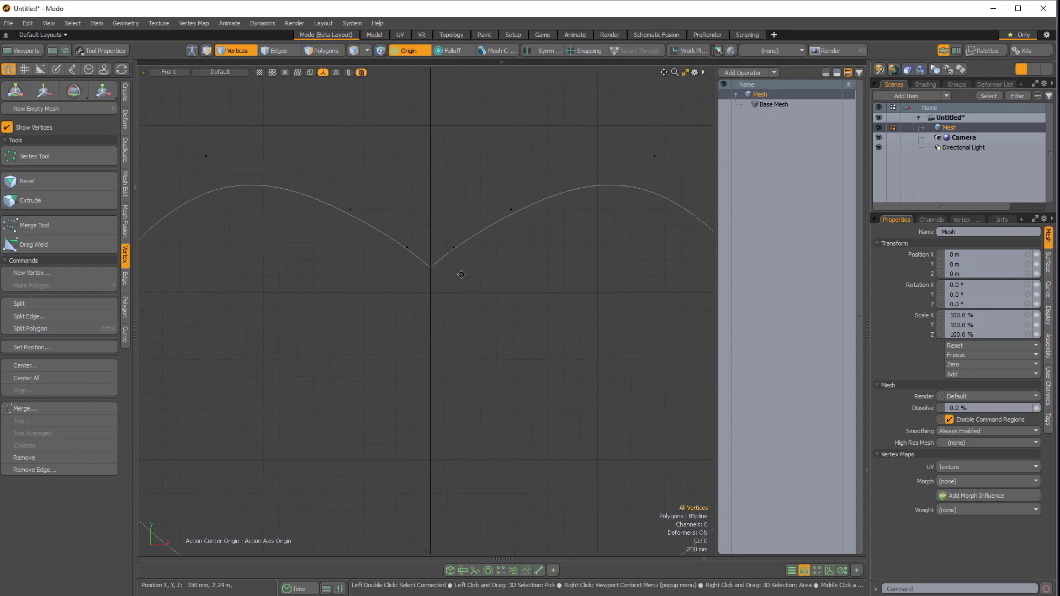
# - Join the two selected heart halves into one B-spline with Polygon > Join
pyautogui.click(323, 50)
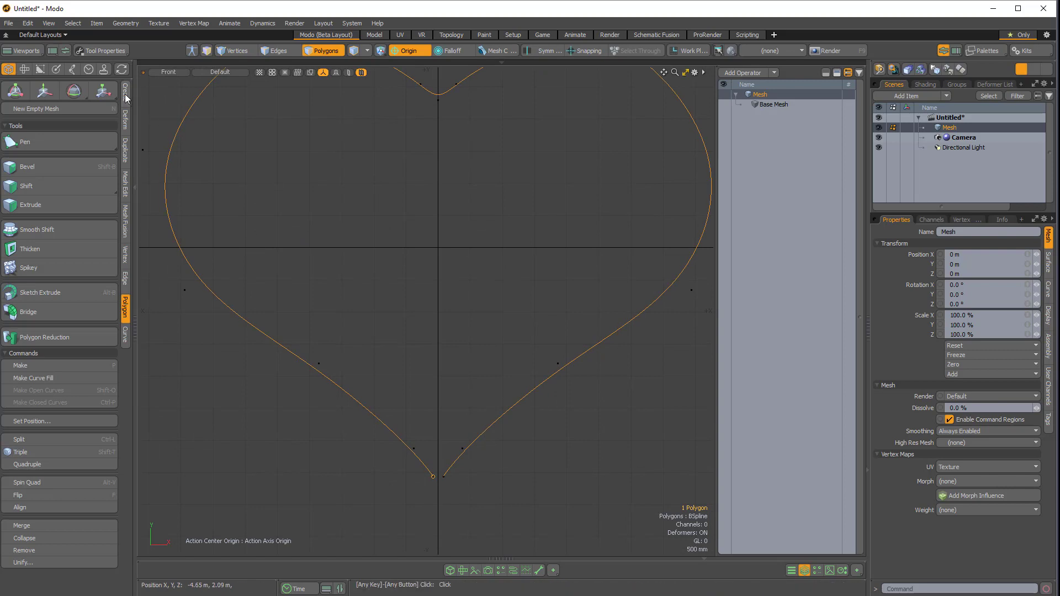
# - Edit the heart with the B-Spline tool and tick Closed in its Tool Properties
pyautogui.click(125, 88)
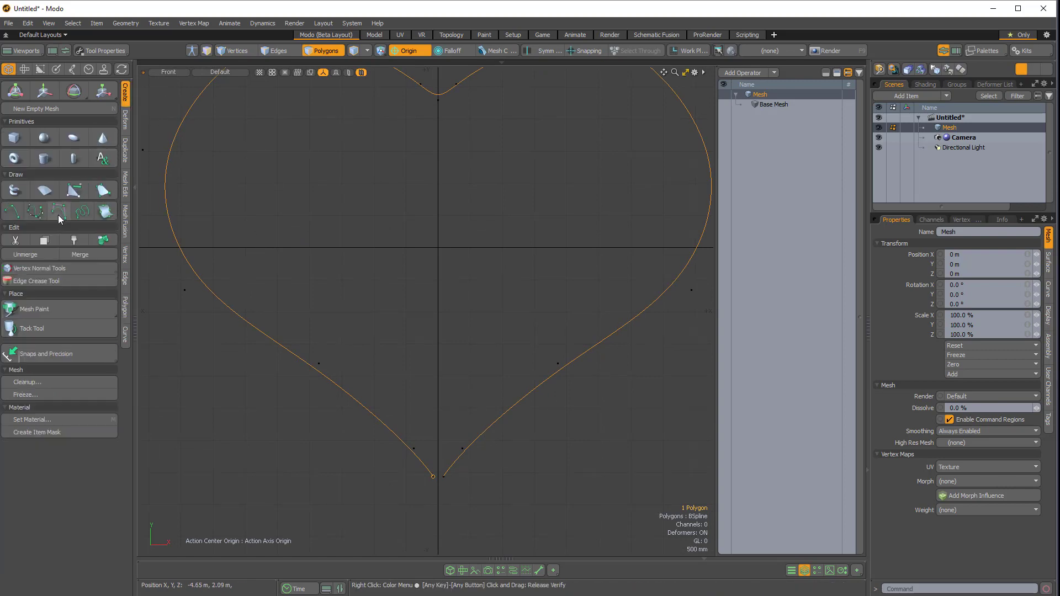
pyautogui.click(60, 211)
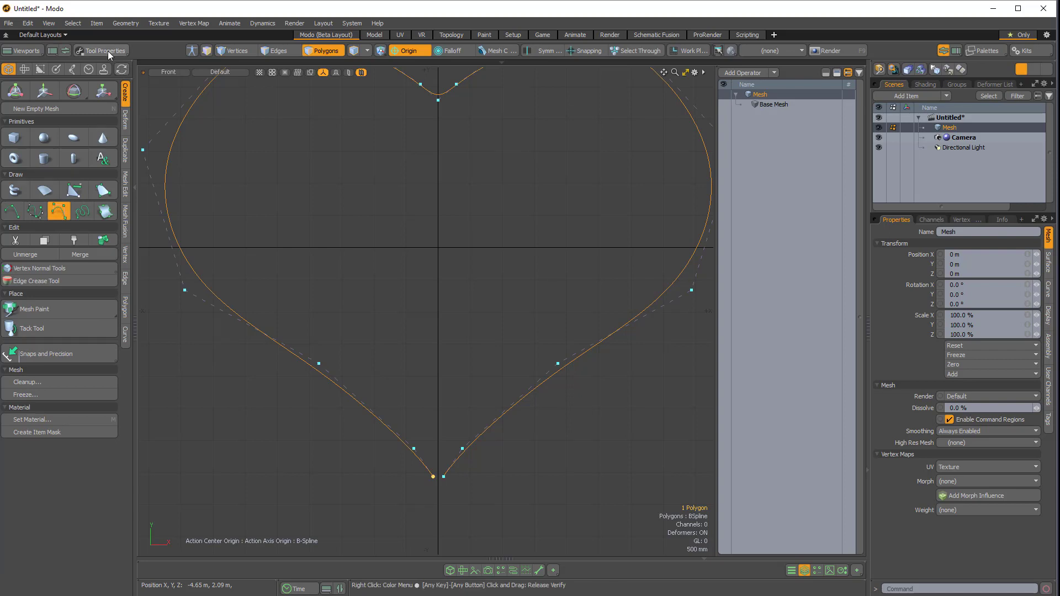
pyautogui.click(105, 50)
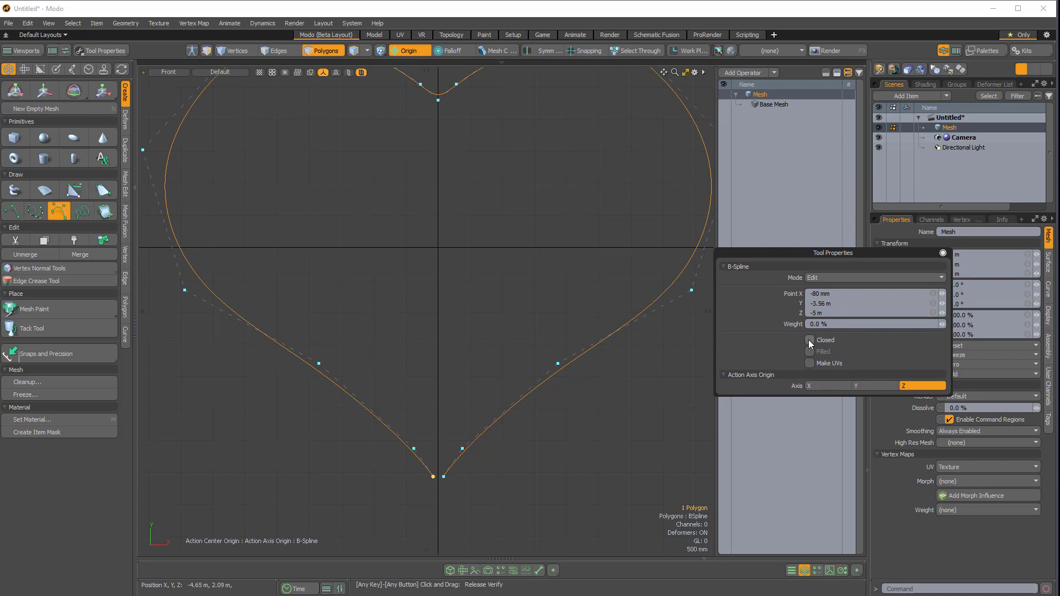
pyautogui.click(809, 340)
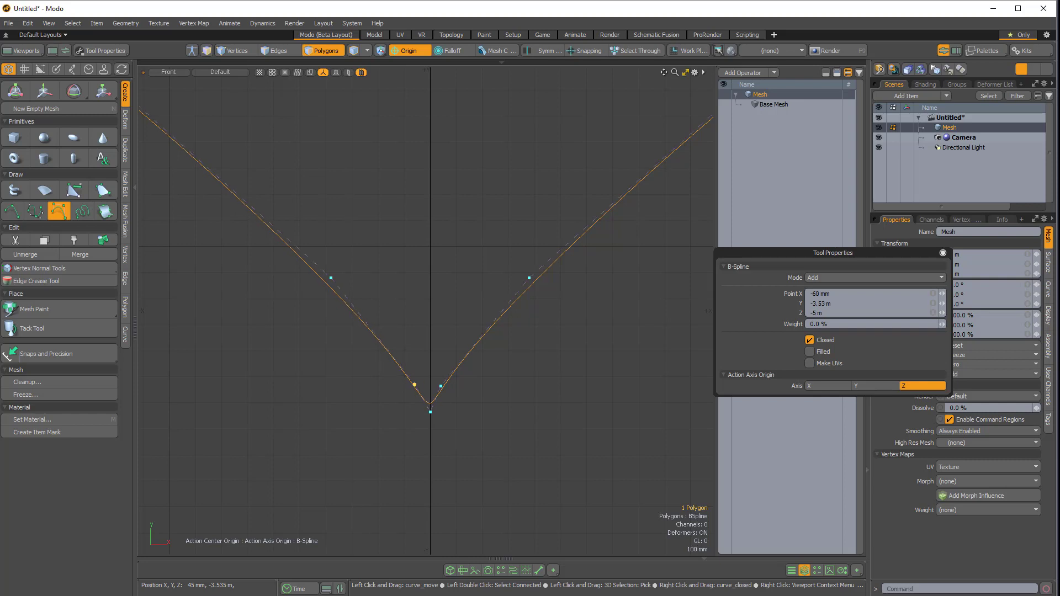
# - Drag the control points around the heart's bottom to form a clean pointed tip
pyautogui.moveTo(413, 384); pyautogui.dragTo(403, 380)
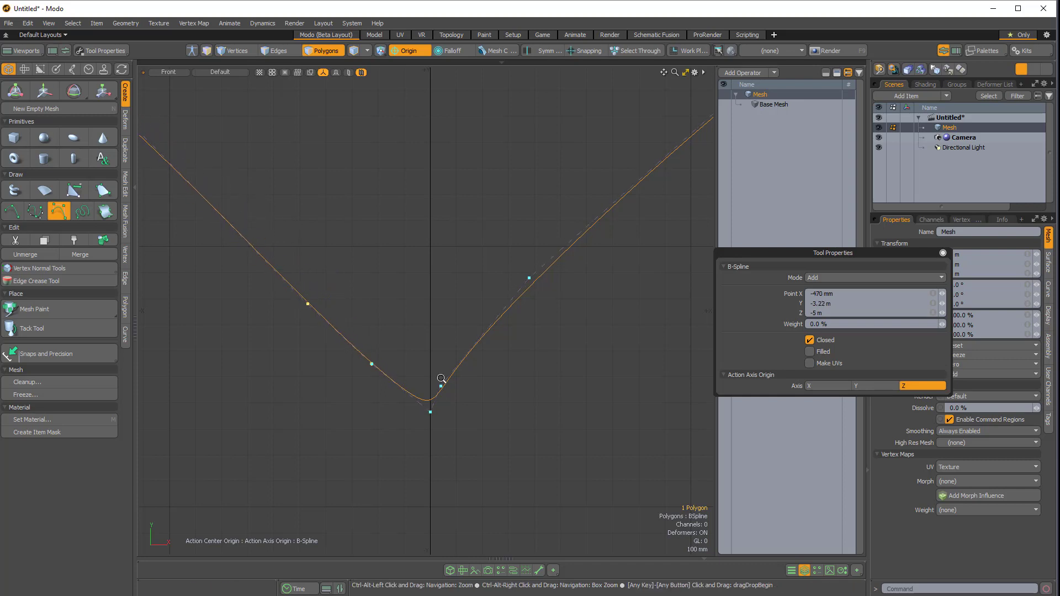
pyautogui.moveTo(442, 378); pyautogui.dragTo(430, 412)
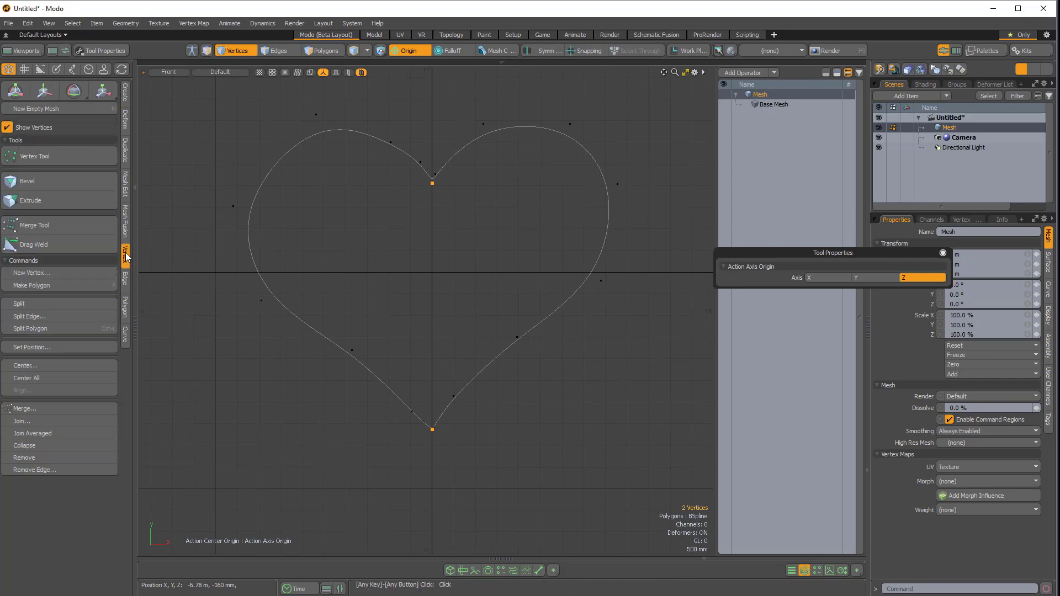
# - Set the selected top dip and bottom tip vertices to X 0, then clear the selection
pyautogui.click(30, 346)
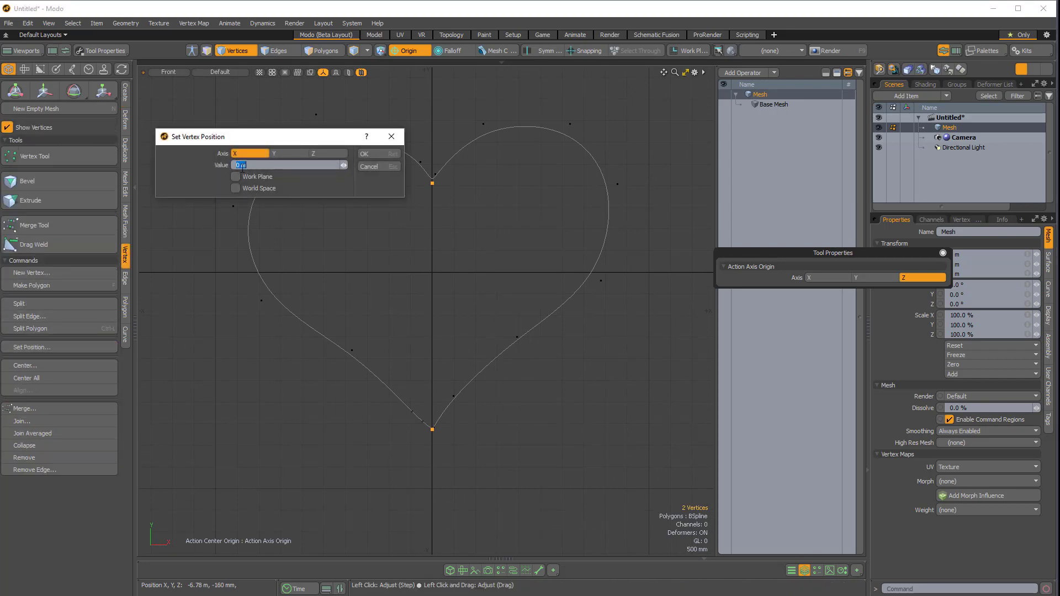
pyautogui.click(364, 153)
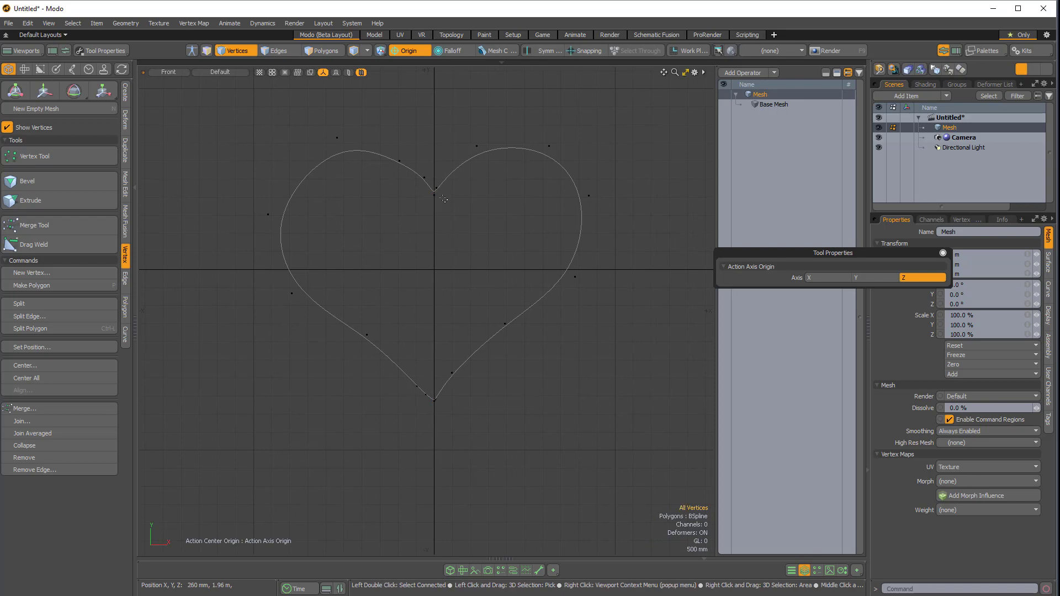
pyautogui.click(433, 194)
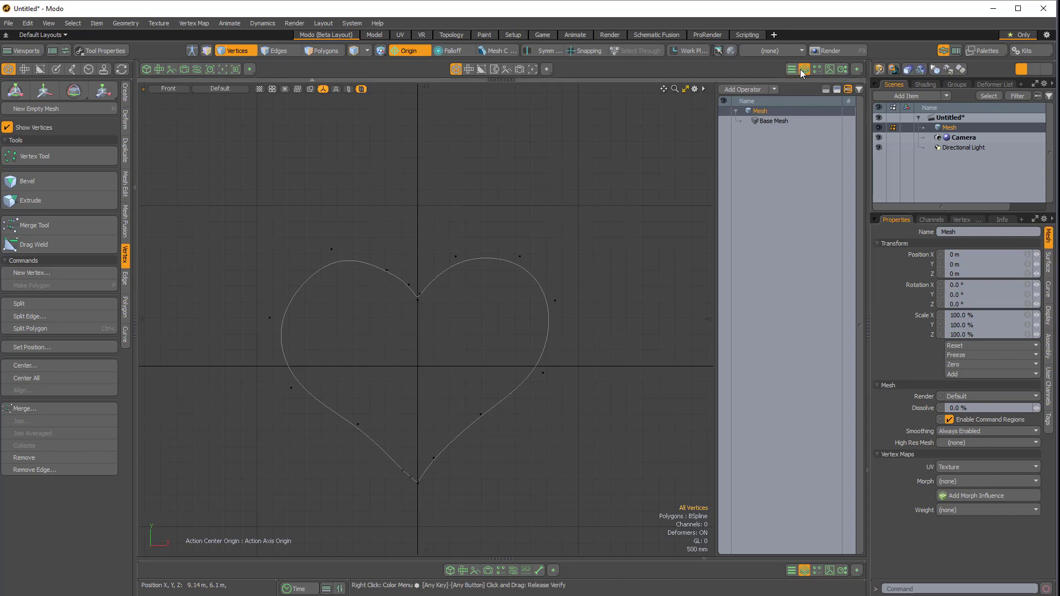
pyautogui.moveTo(859, 73)
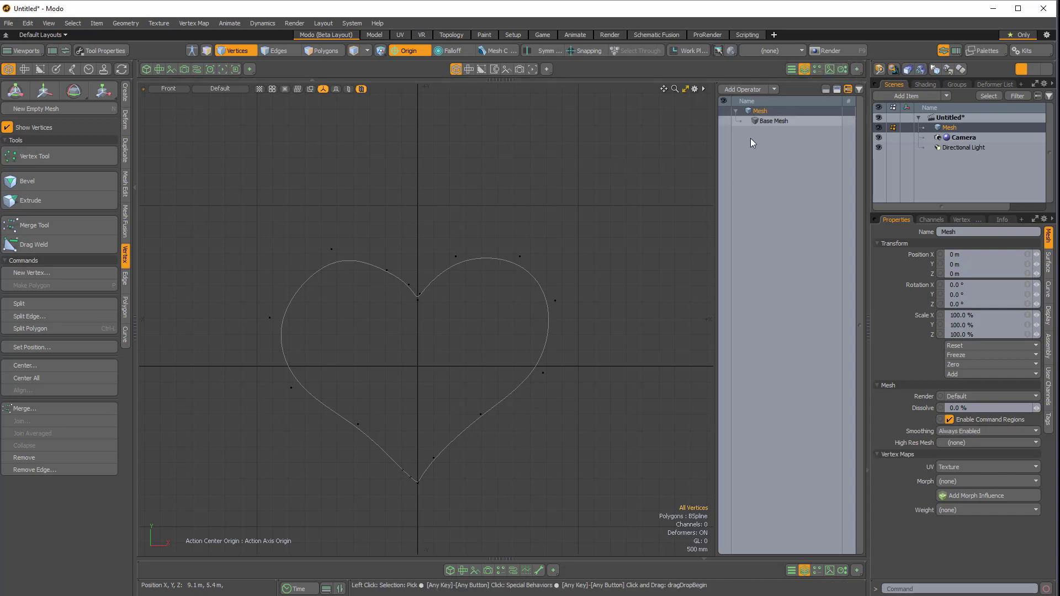
pyautogui.moveTo(556, 232)
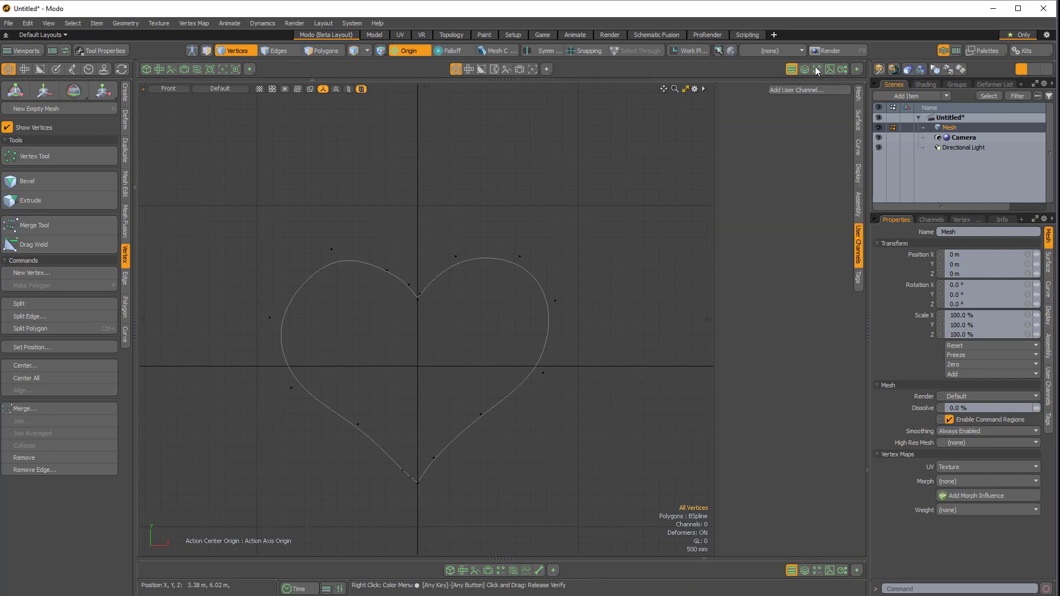
# - Keep Custom A toolbar Hidden and set the Browser Toolbar viewport to (none)
pyautogui.click(815, 68)
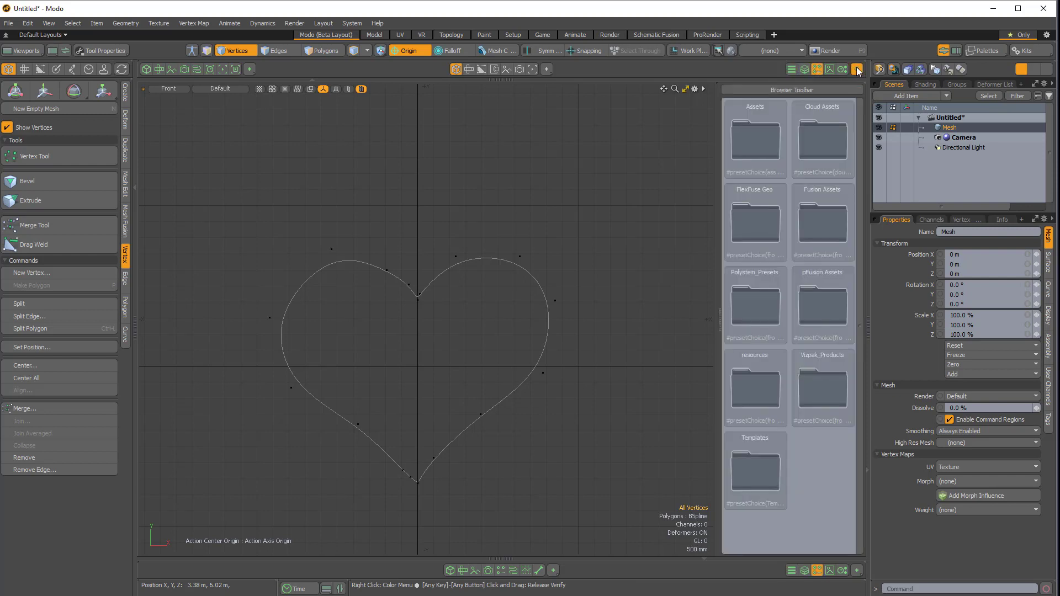
pyautogui.click(856, 68)
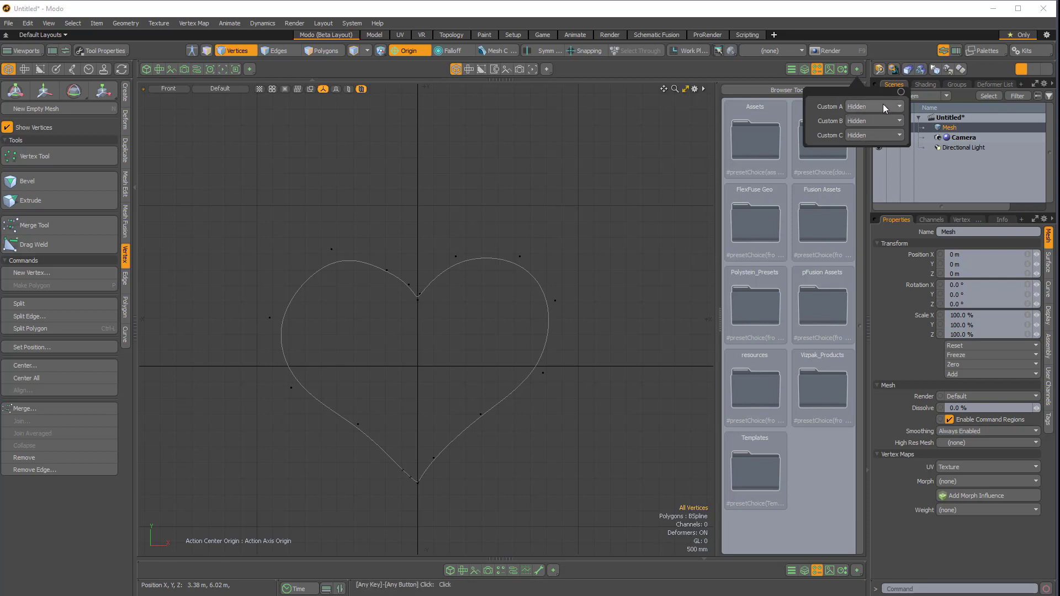
pyautogui.click(872, 105)
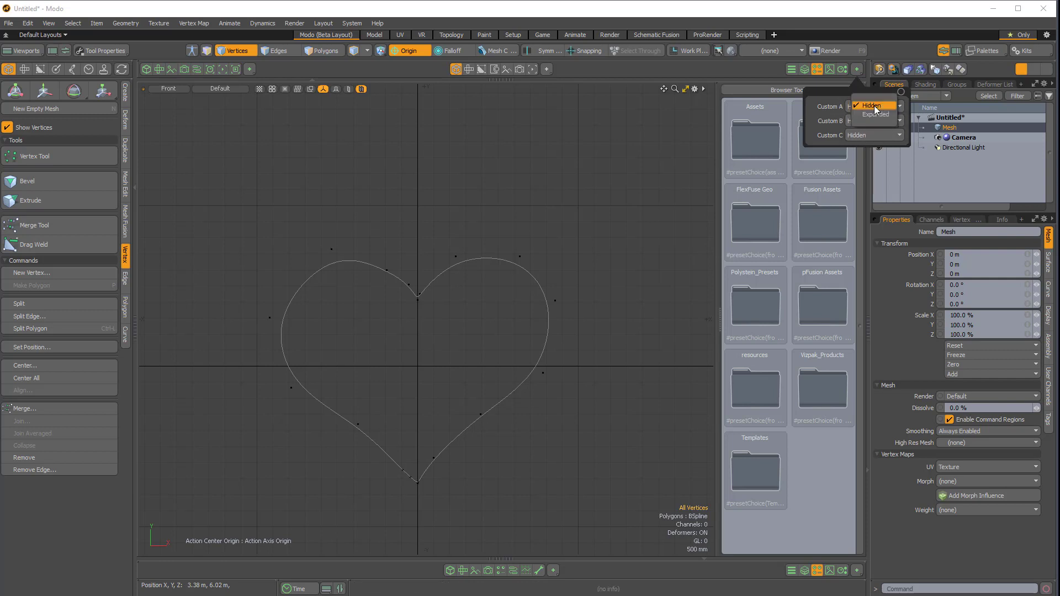
pyautogui.click(875, 114)
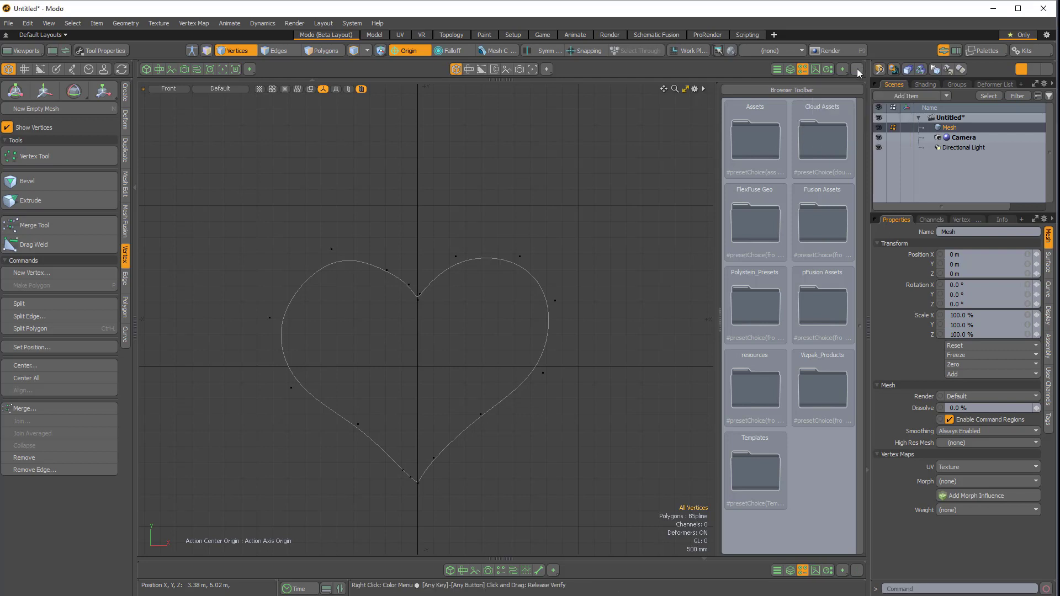
pyautogui.click(856, 69)
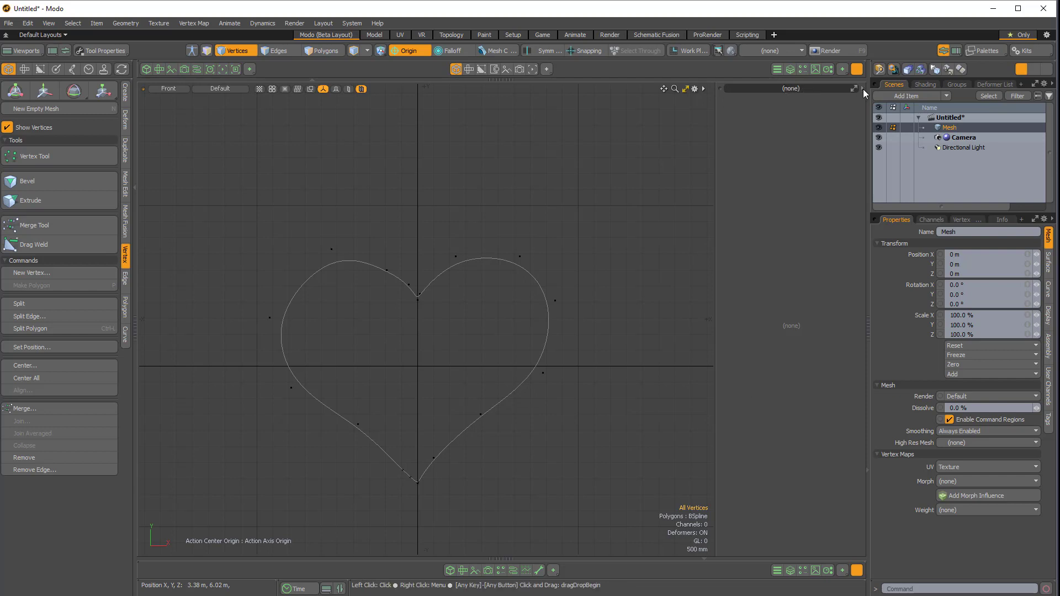
# - Make the empty panel a Form View and bring up its list of available forms
pyautogui.click(855, 89)
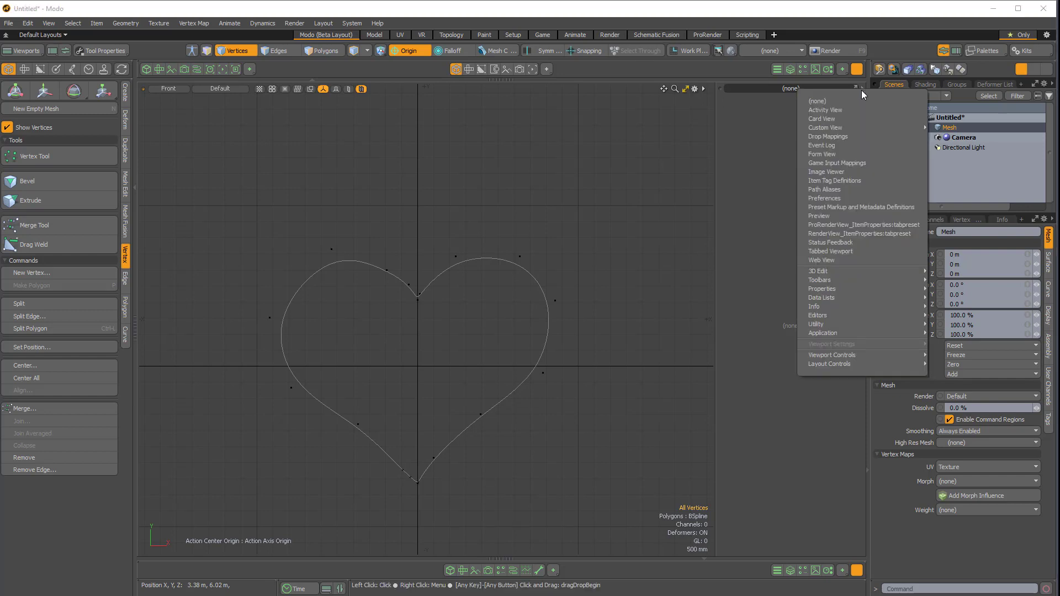
pyautogui.moveTo(822, 332)
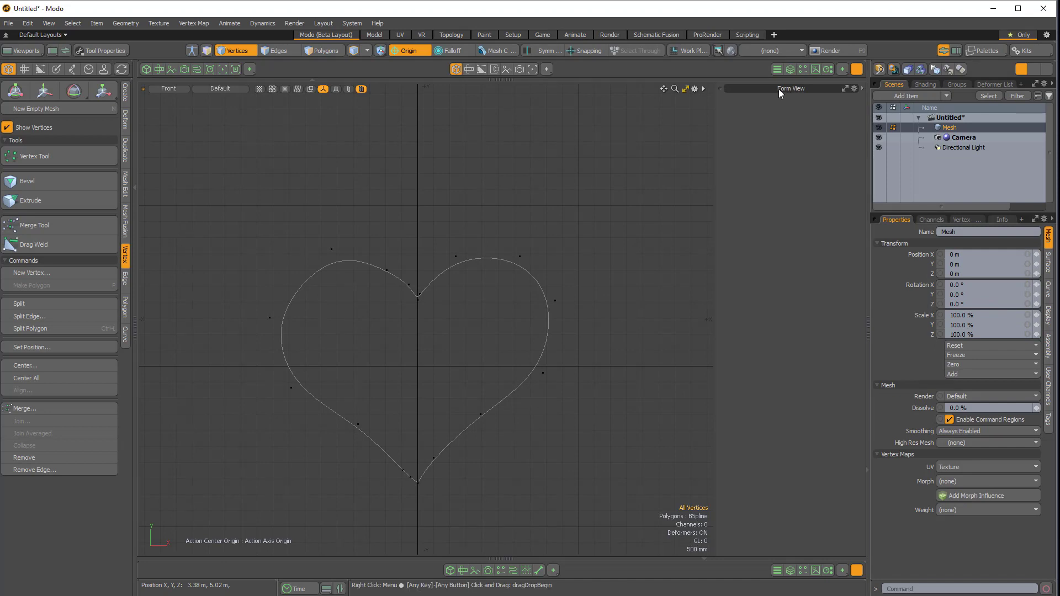
pyautogui.click(853, 88)
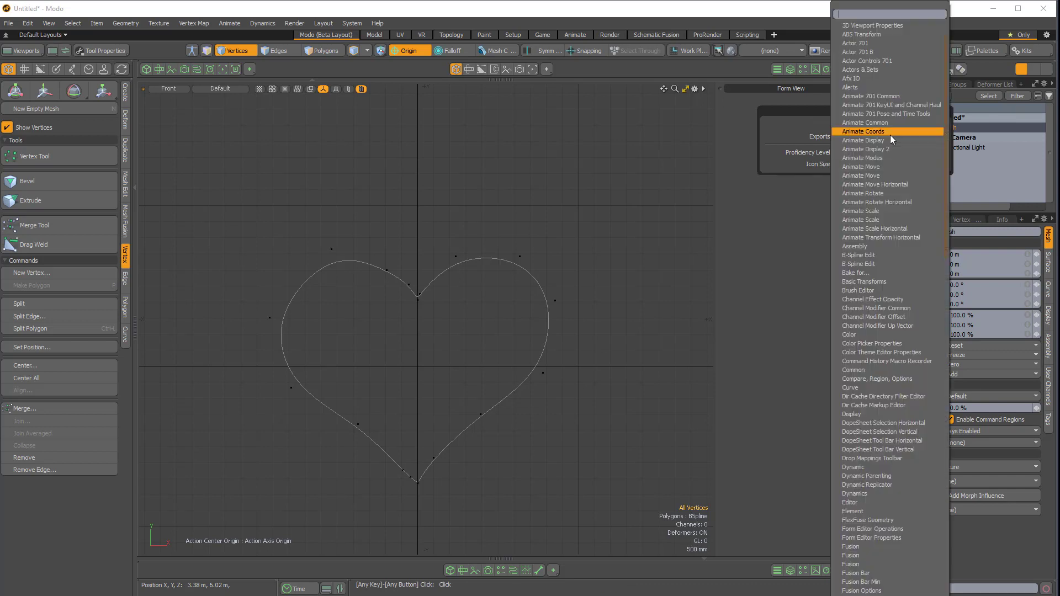
pyautogui.moveTo(906, 193)
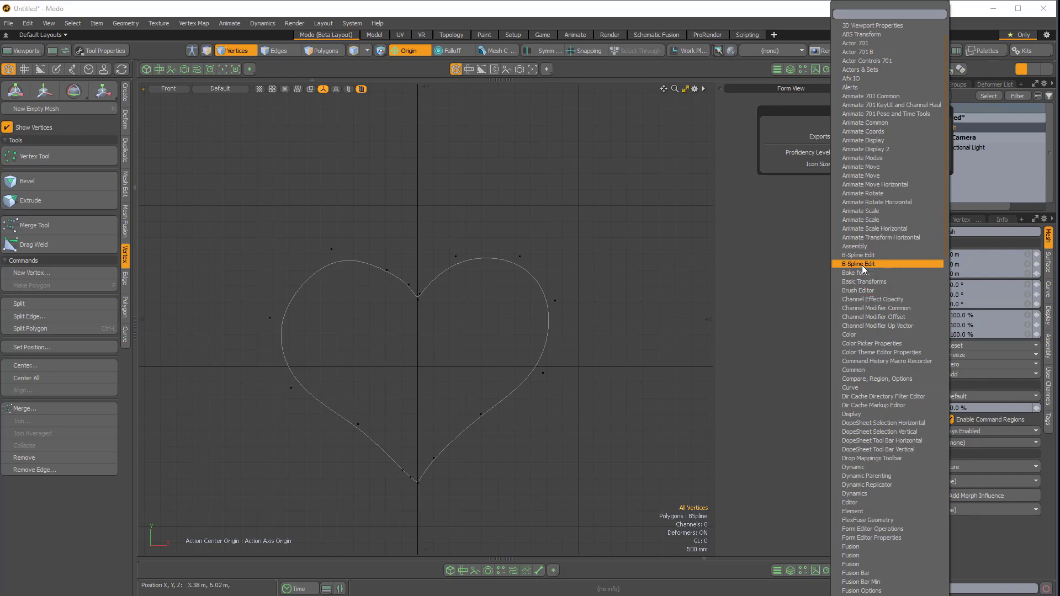
pyautogui.moveTo(867, 269)
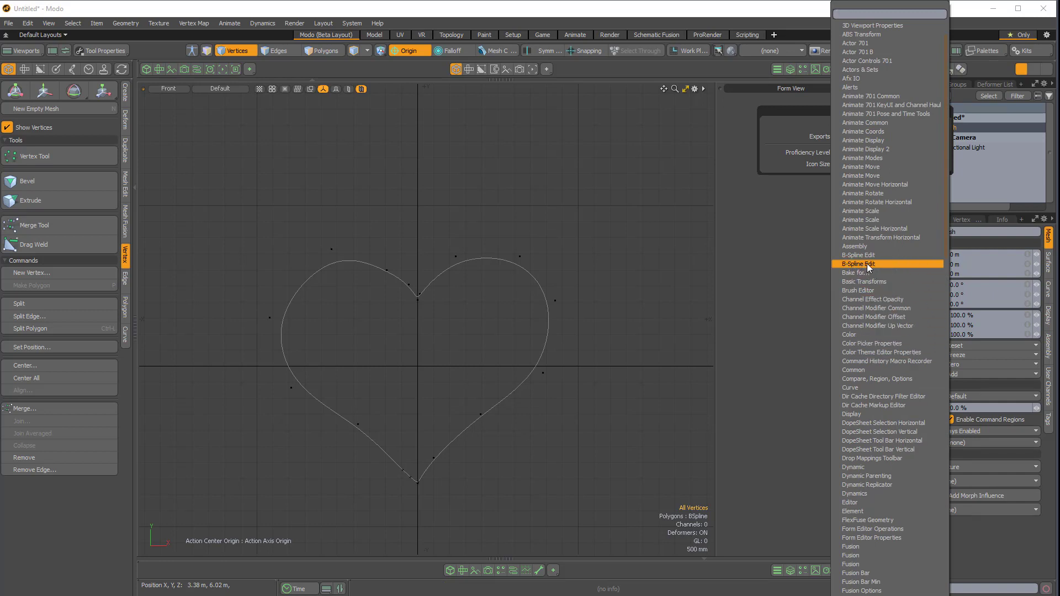
# - Load the B-spline Edit form and set its Symmetry Axis to X
pyautogui.click(858, 264)
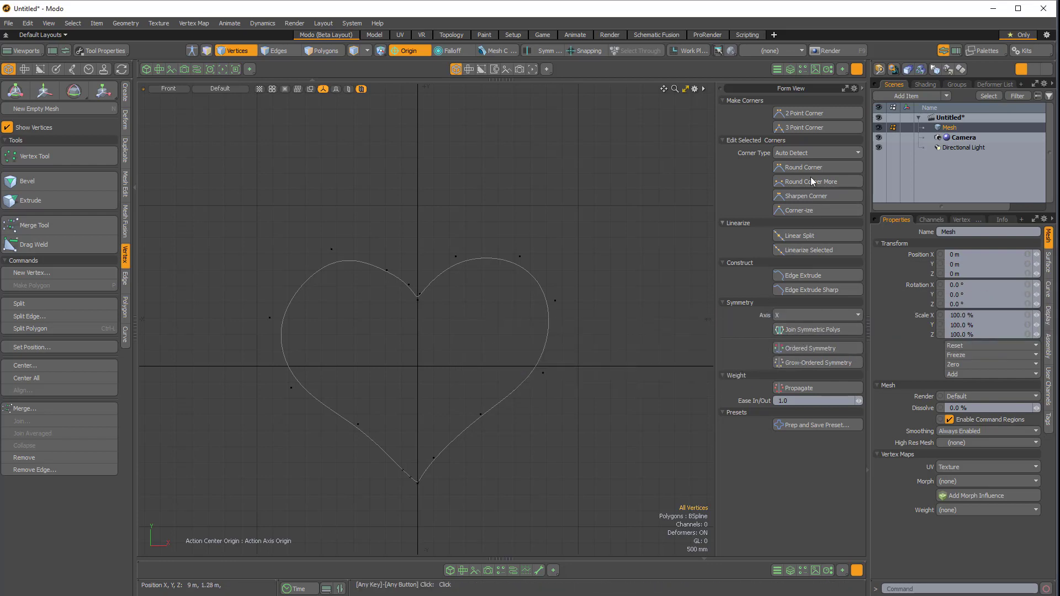
pyautogui.moveTo(509, 245)
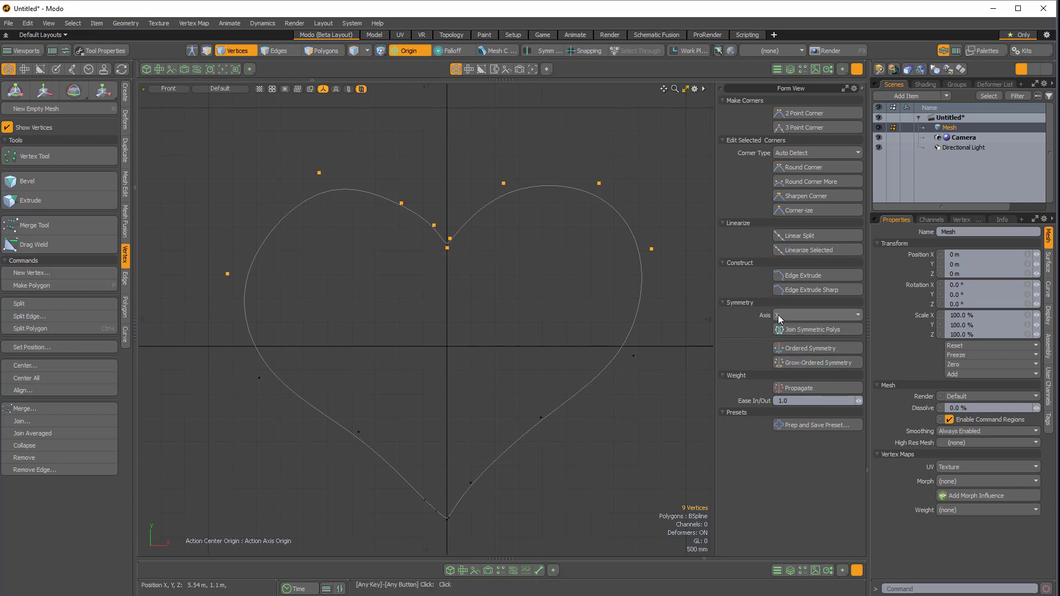
pyautogui.click(816, 314)
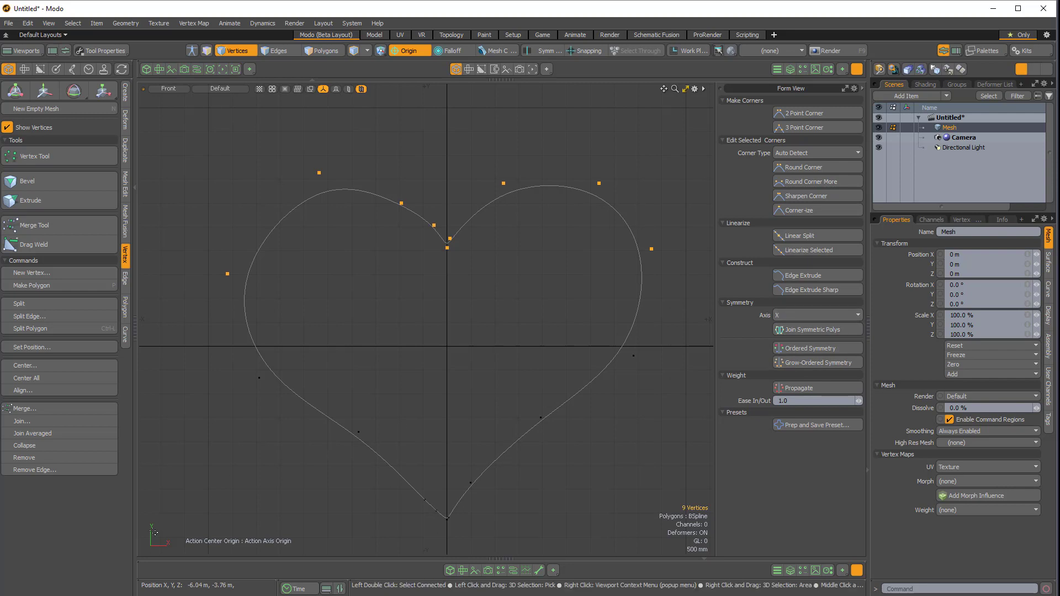
pyautogui.moveTo(623, 310)
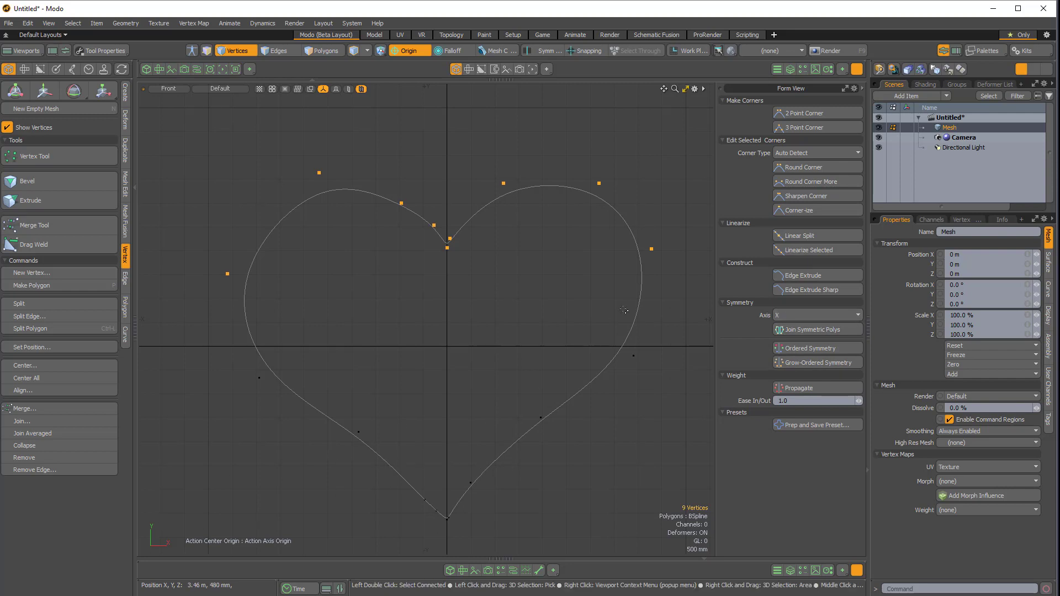
pyautogui.moveTo(612, 196)
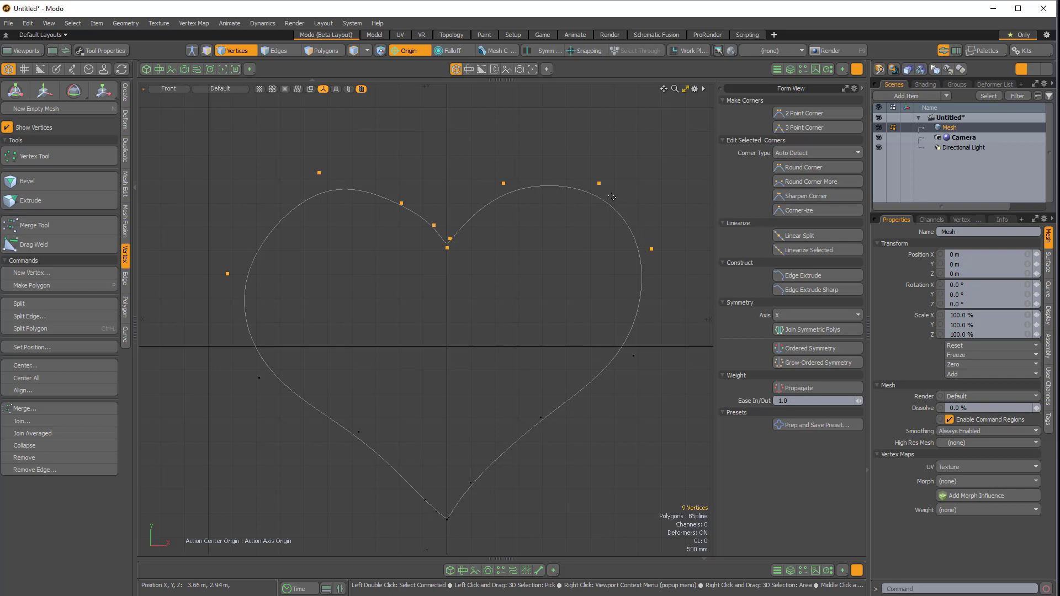
pyautogui.moveTo(615, 244)
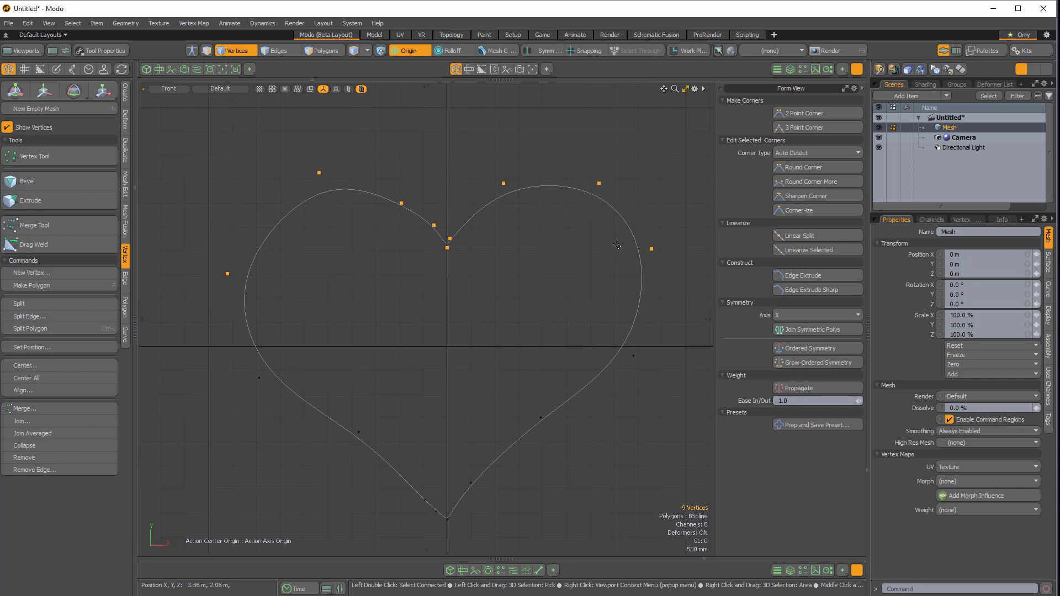
pyautogui.moveTo(235, 207)
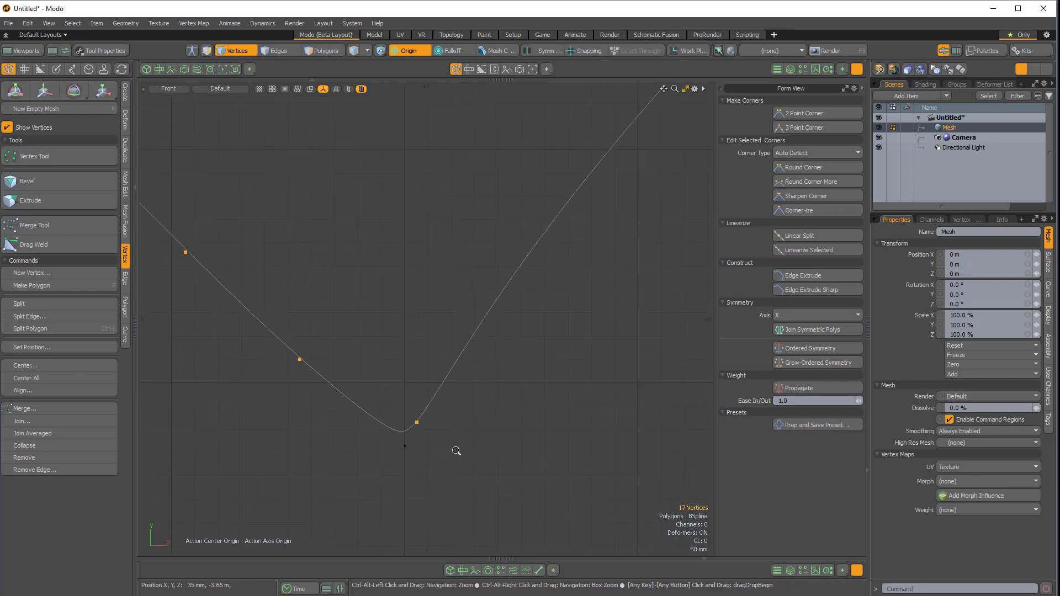
pyautogui.moveTo(406, 448)
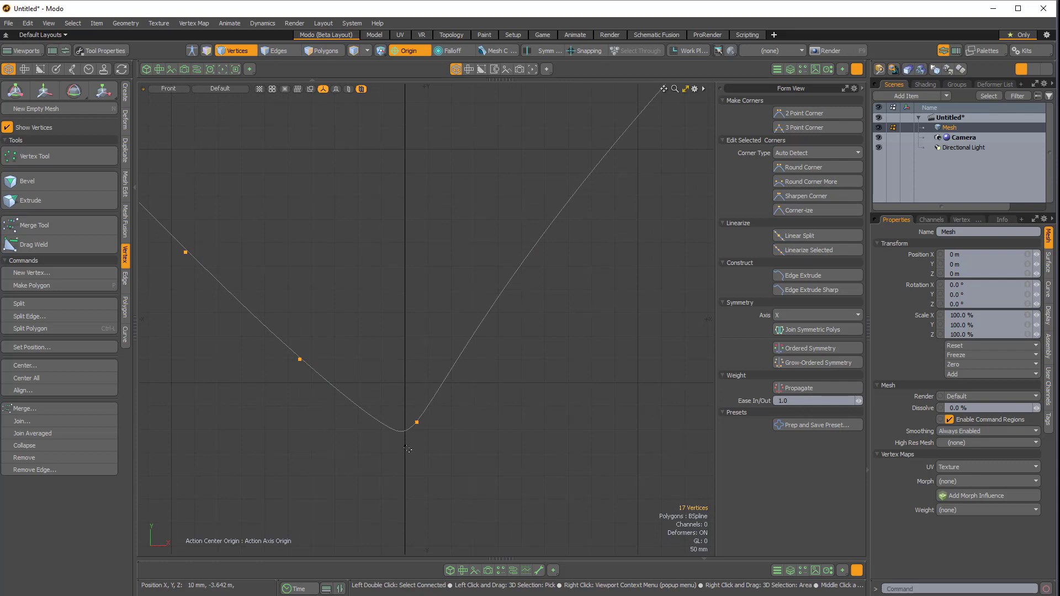
pyautogui.moveTo(420, 446)
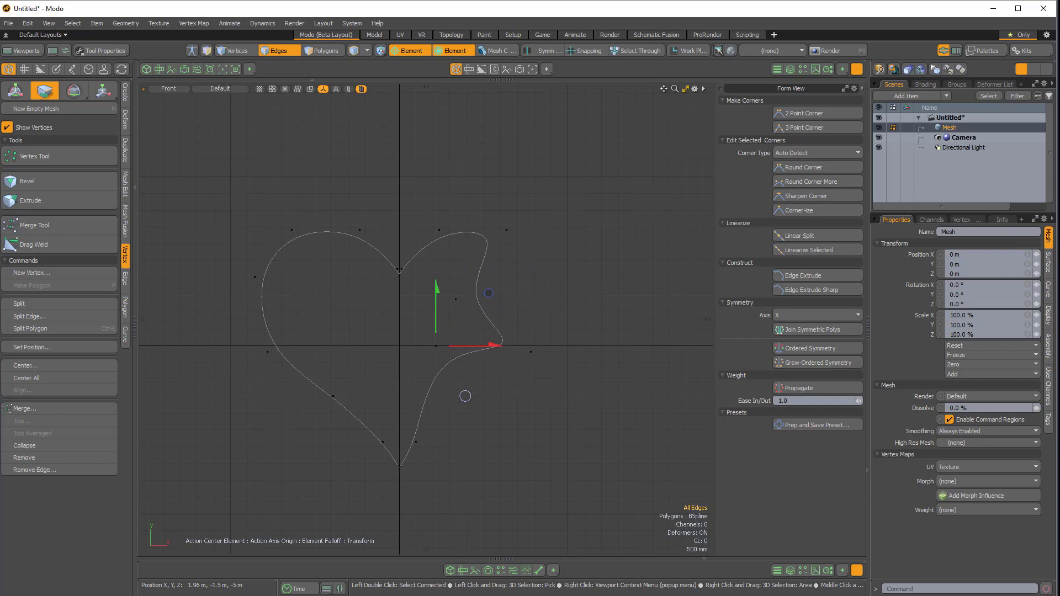
# - Select part of the heart's right lobe and grow the selection with Grow-Ordered Symmetry
pyautogui.click(235, 50)
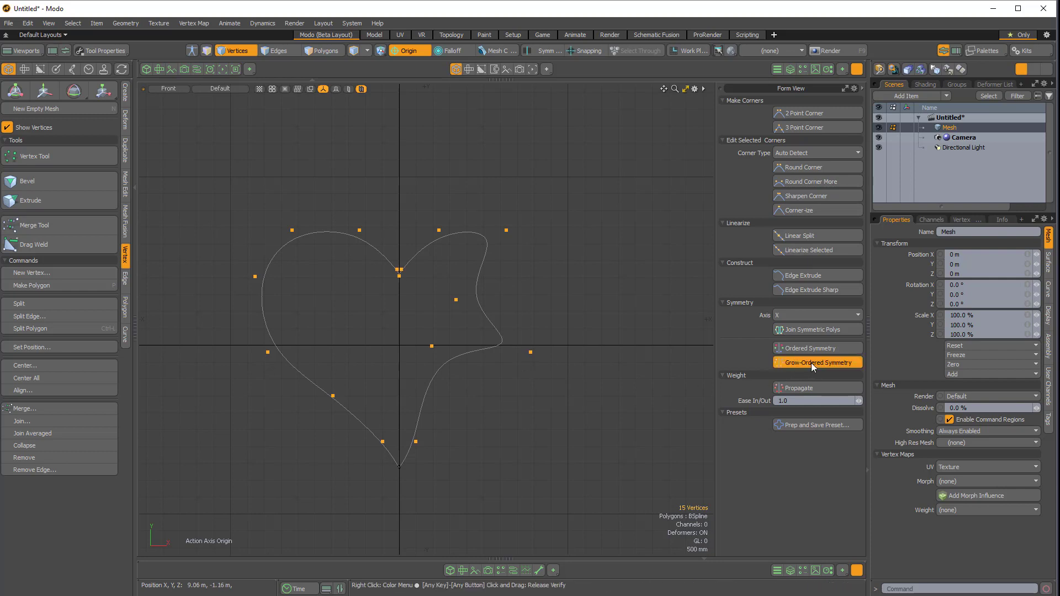
pyautogui.click(816, 364)
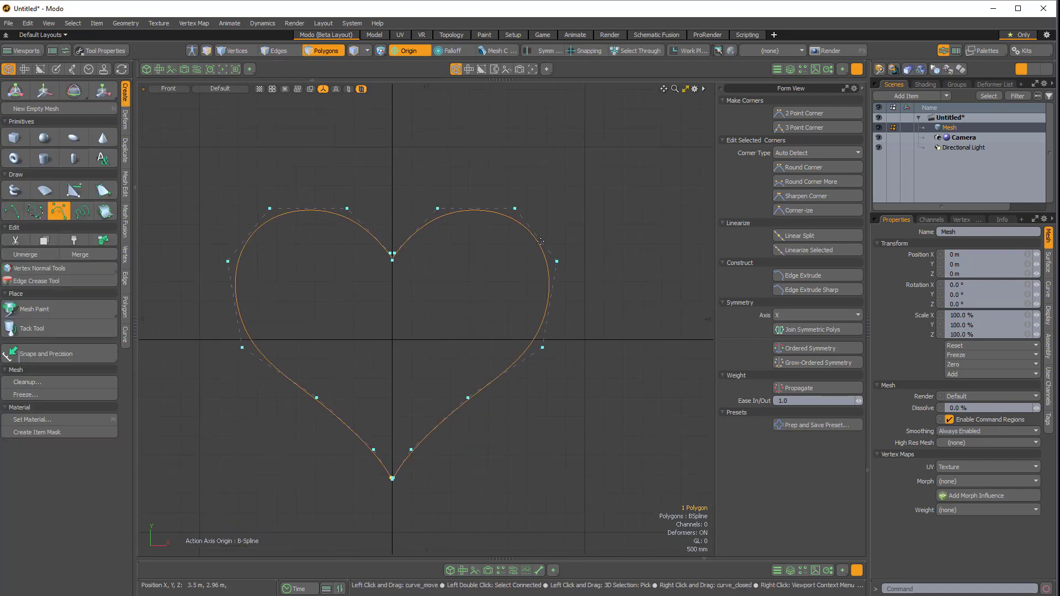
# - Confirm the B-spline tool is in Edit mode and drag two lower-right control points of the heart
pyautogui.click(101, 50)
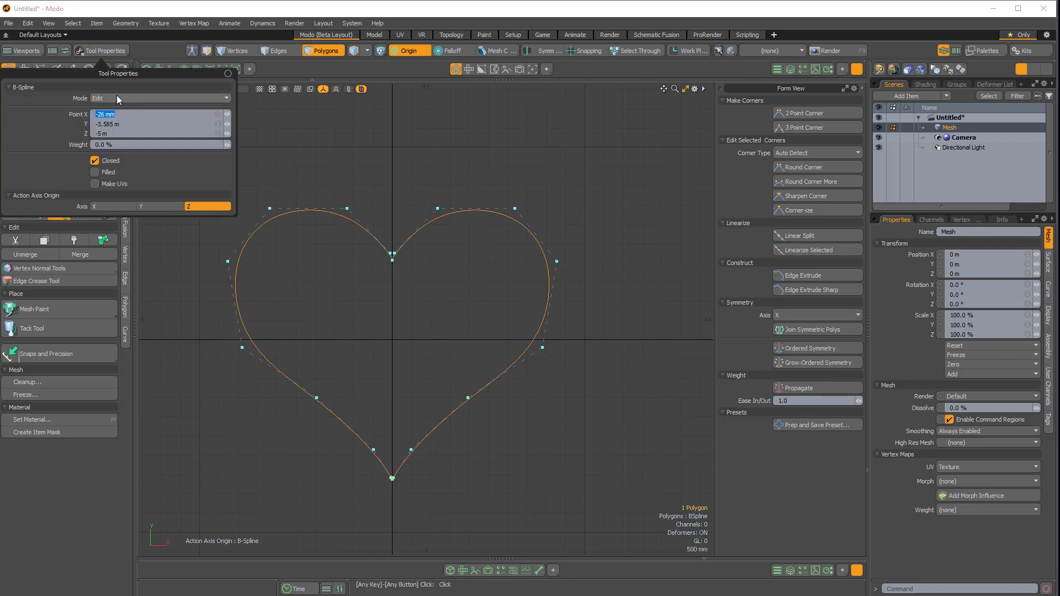
pyautogui.click(159, 99)
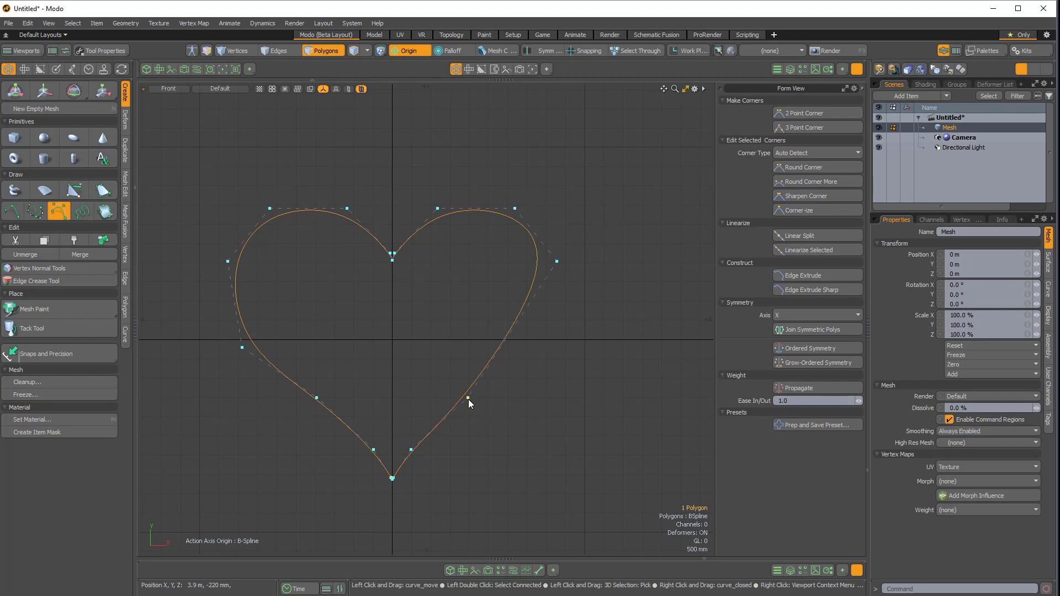
pyautogui.moveTo(466, 398); pyautogui.dragTo(543, 352)
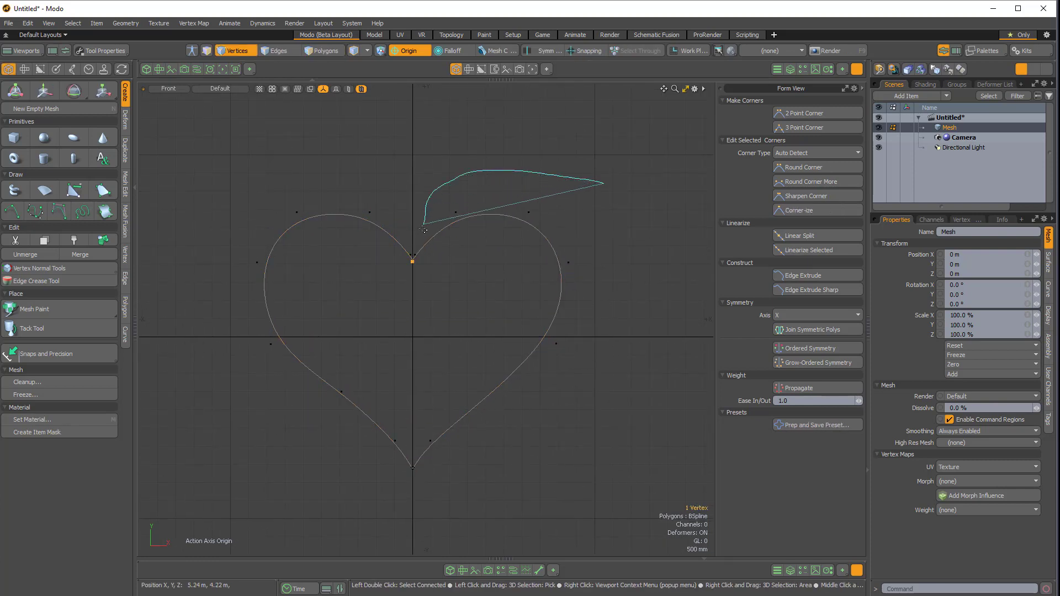
pyautogui.moveTo(423, 228); pyautogui.dragTo(419, 446)
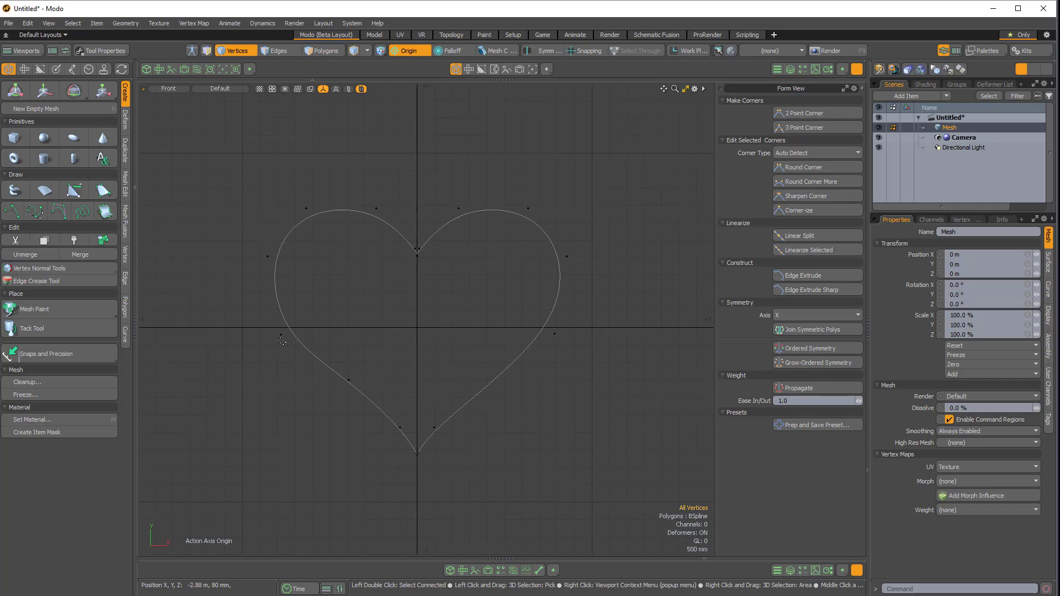
# - Adjust control points in the Front viewport so both lobes come out narrower and rounder
pyautogui.click(281, 335)
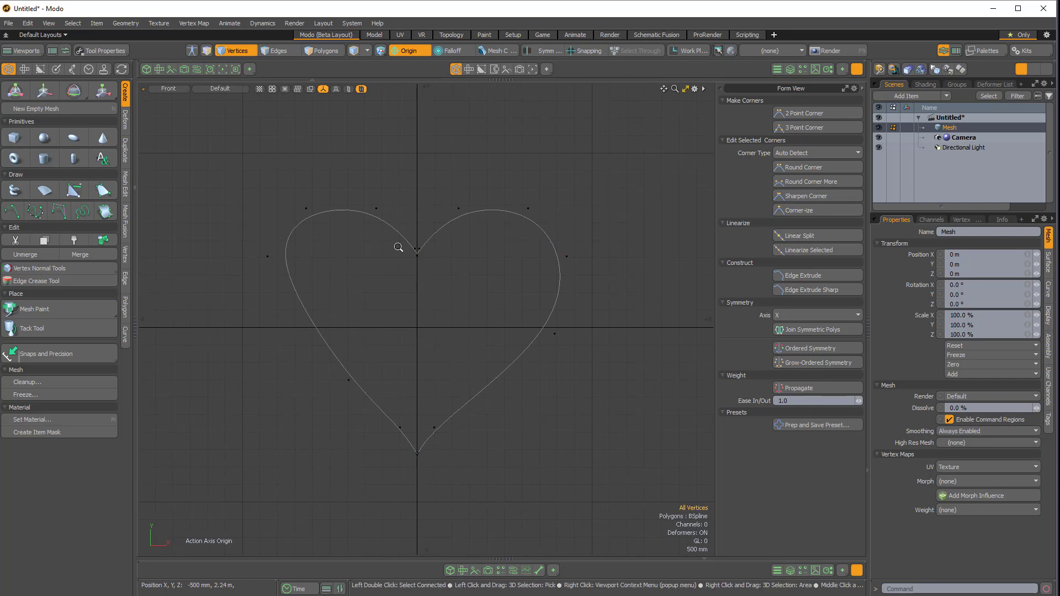
pyautogui.click(438, 265)
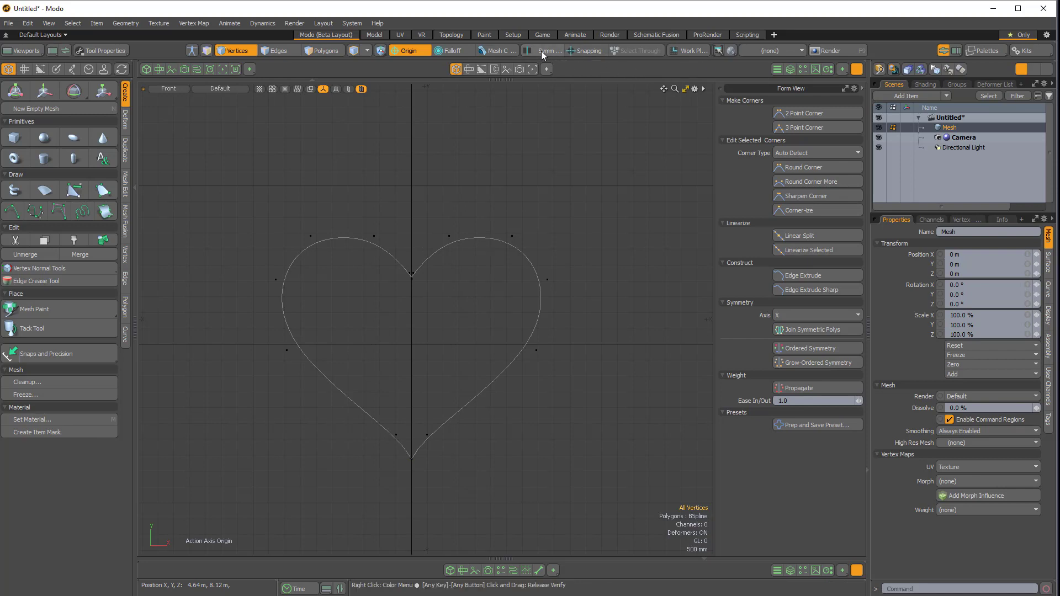
# - Enable Symmetry on X and drag right-lobe points so both lobes widen together
pyautogui.click(543, 50)
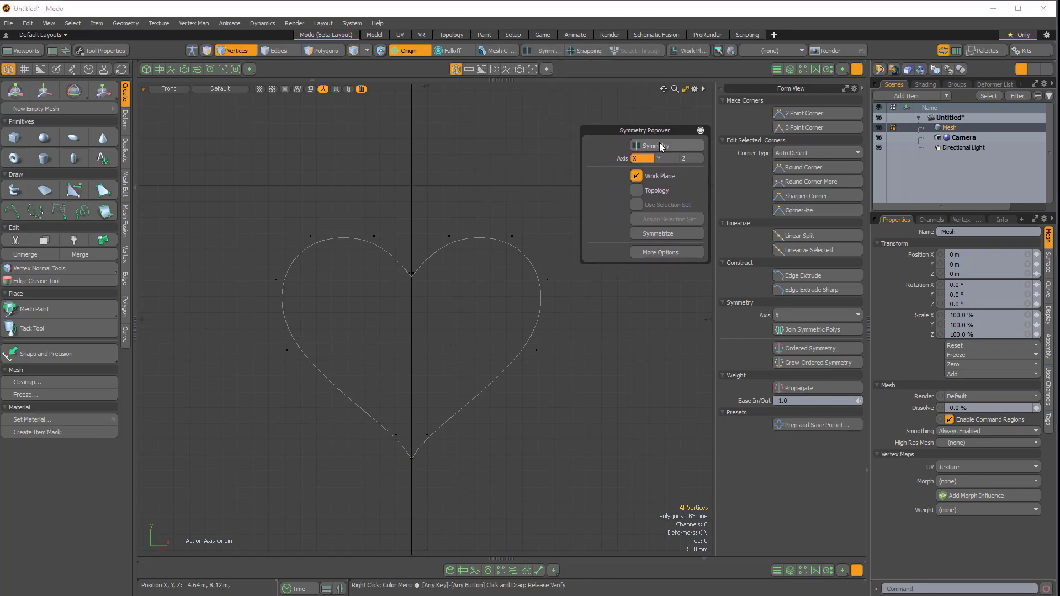
pyautogui.click(653, 145)
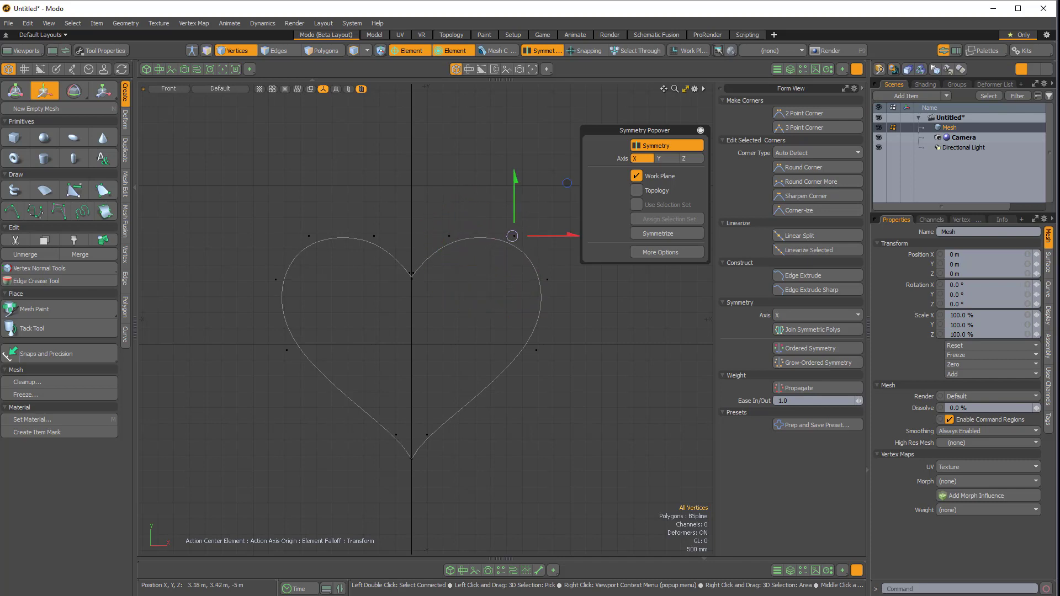
pyautogui.moveTo(512, 236); pyautogui.dragTo(484, 236)
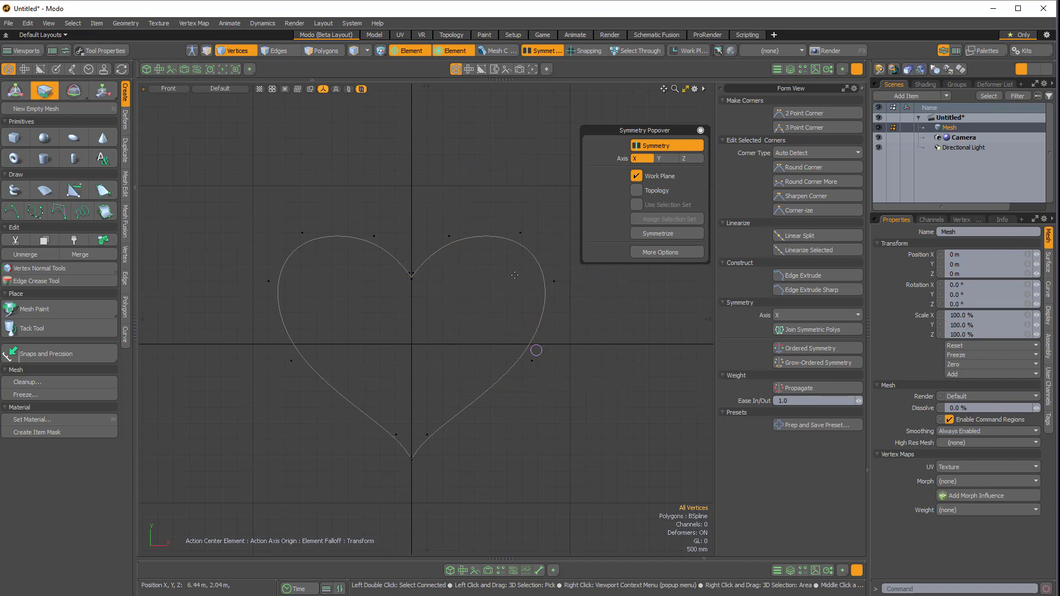
pyautogui.moveTo(536, 350); pyautogui.dragTo(553, 280)
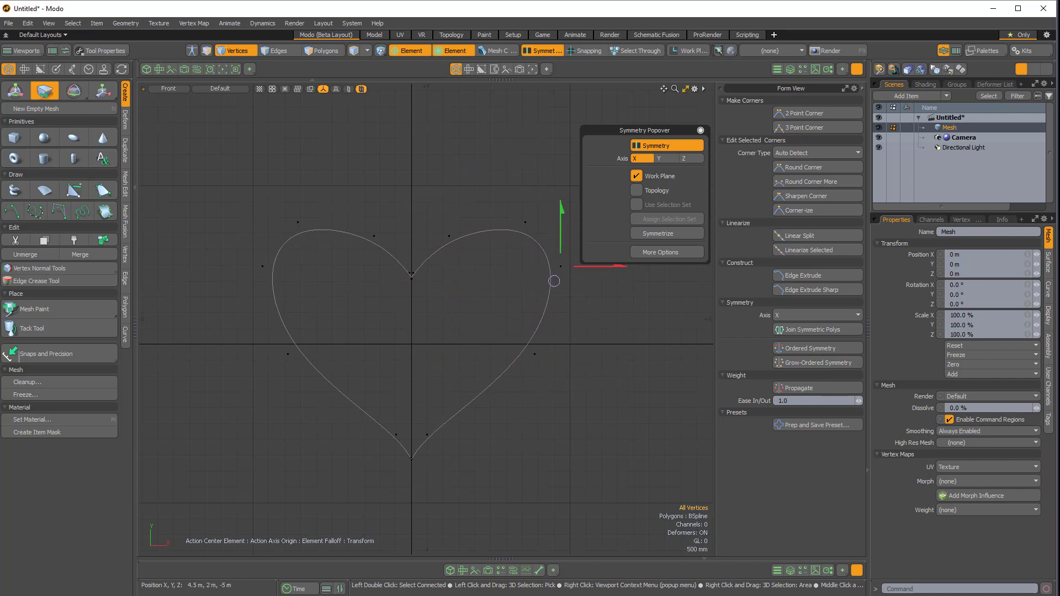